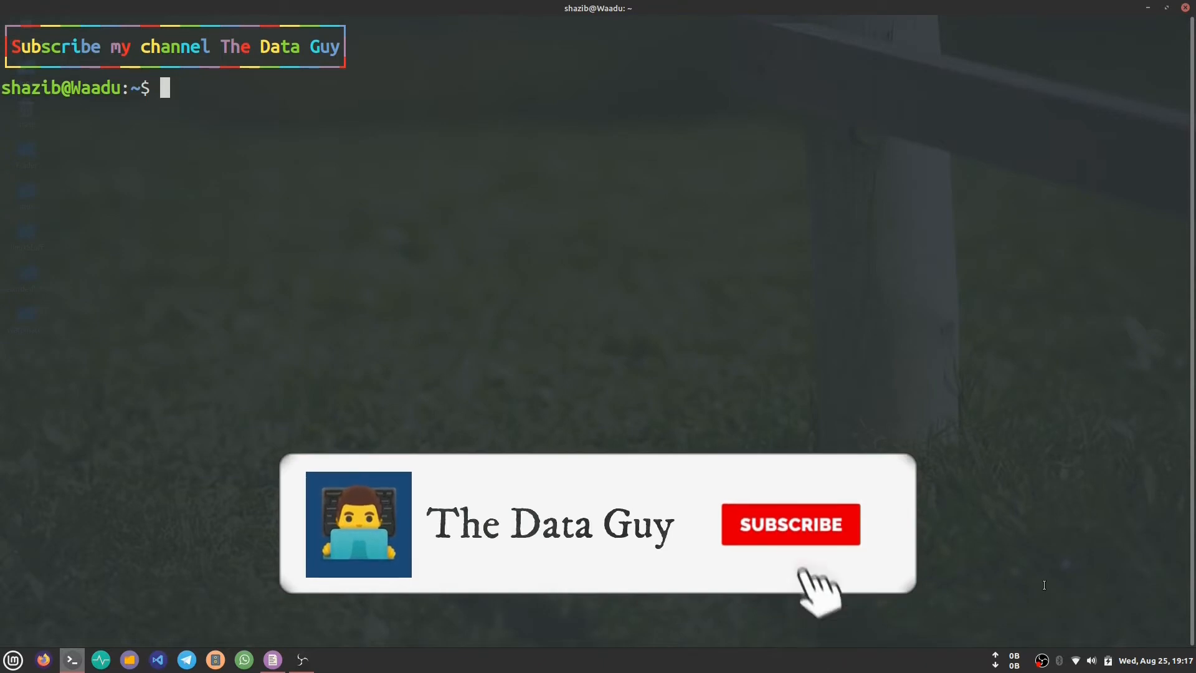
# - Select the 'sudo apt install tlp tlp-rdw' line in tlpInstallation.txt
pyautogui.click(789, 525)
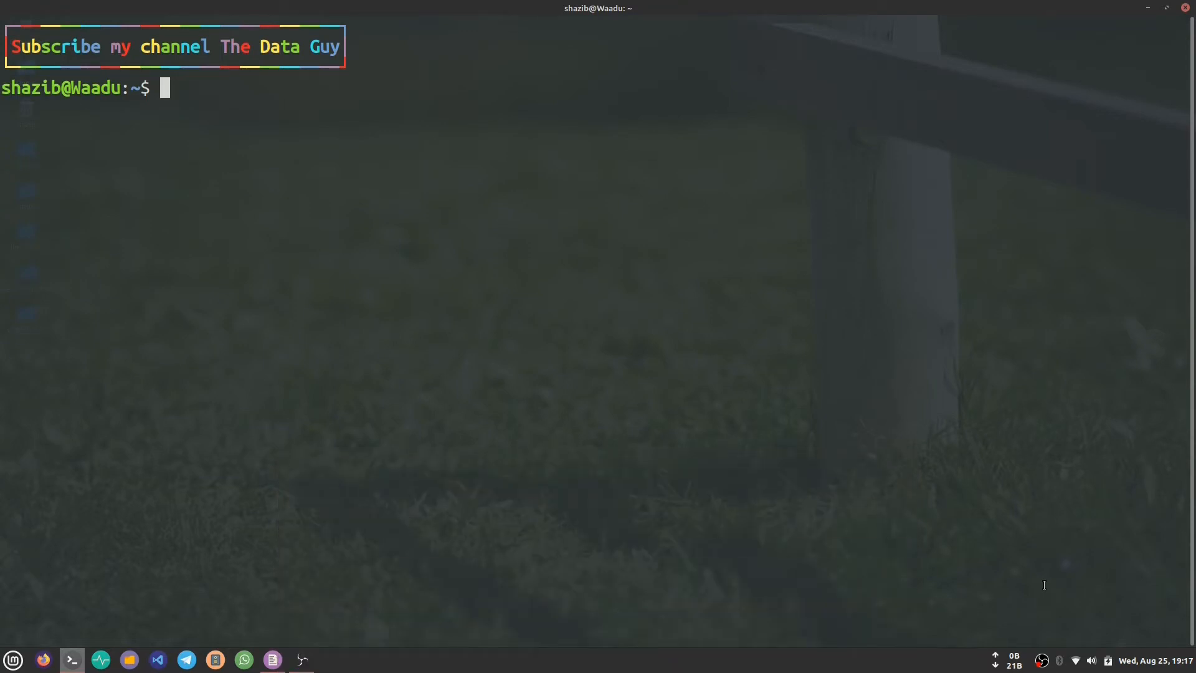
pyautogui.moveTo(630, 669)
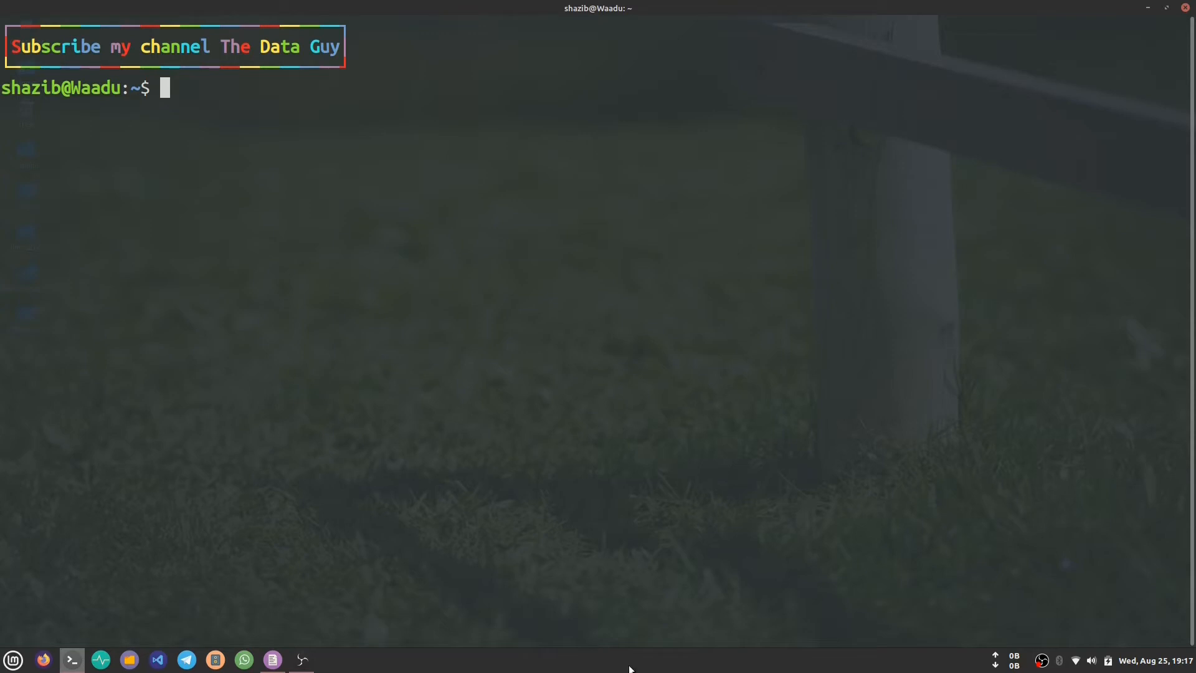
pyautogui.click(272, 659)
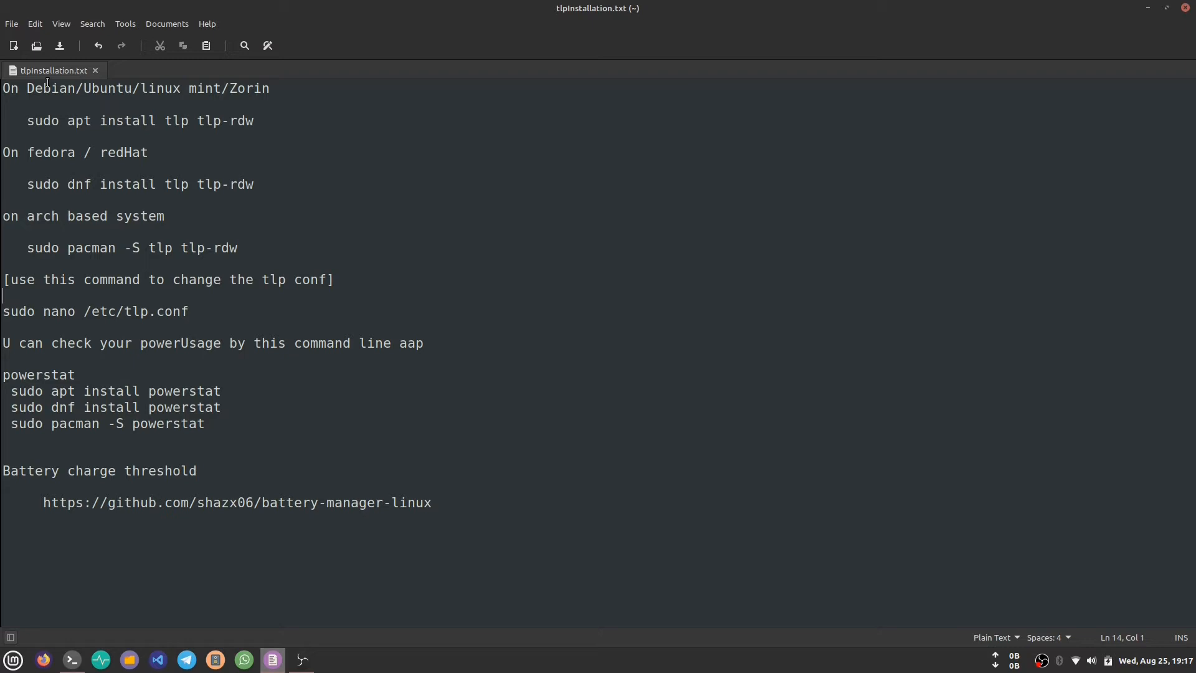
pyautogui.moveTo(27, 121); pyautogui.dragTo(152, 121)
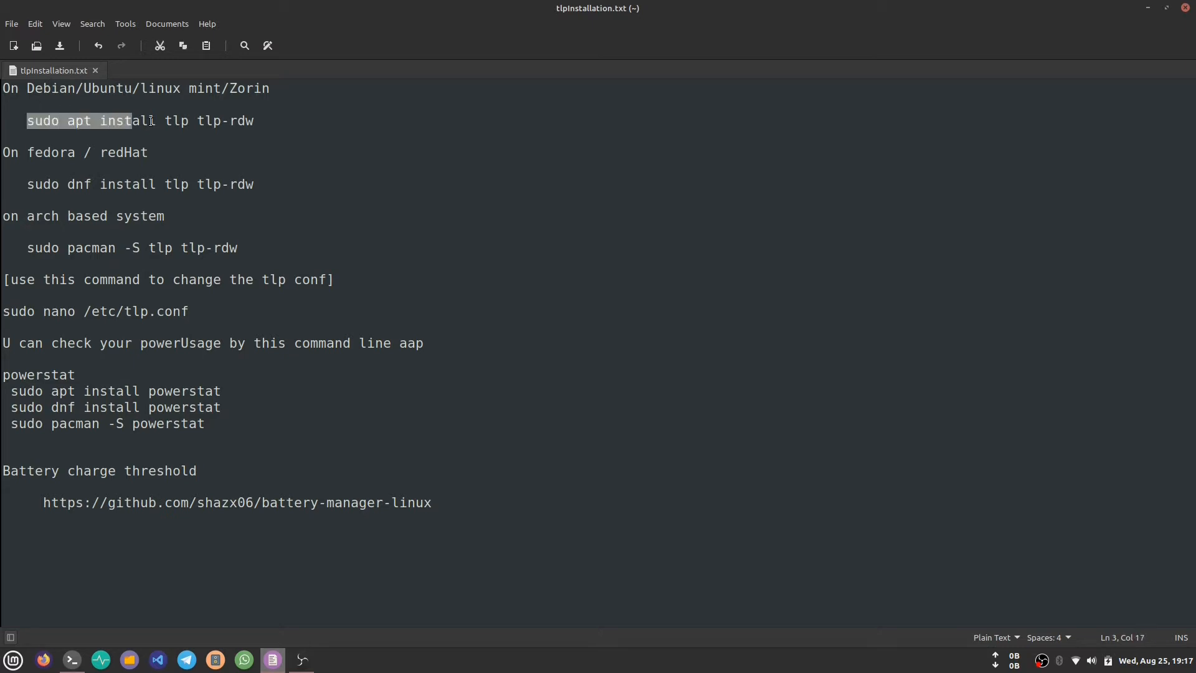
pyautogui.moveTo(61, 169)
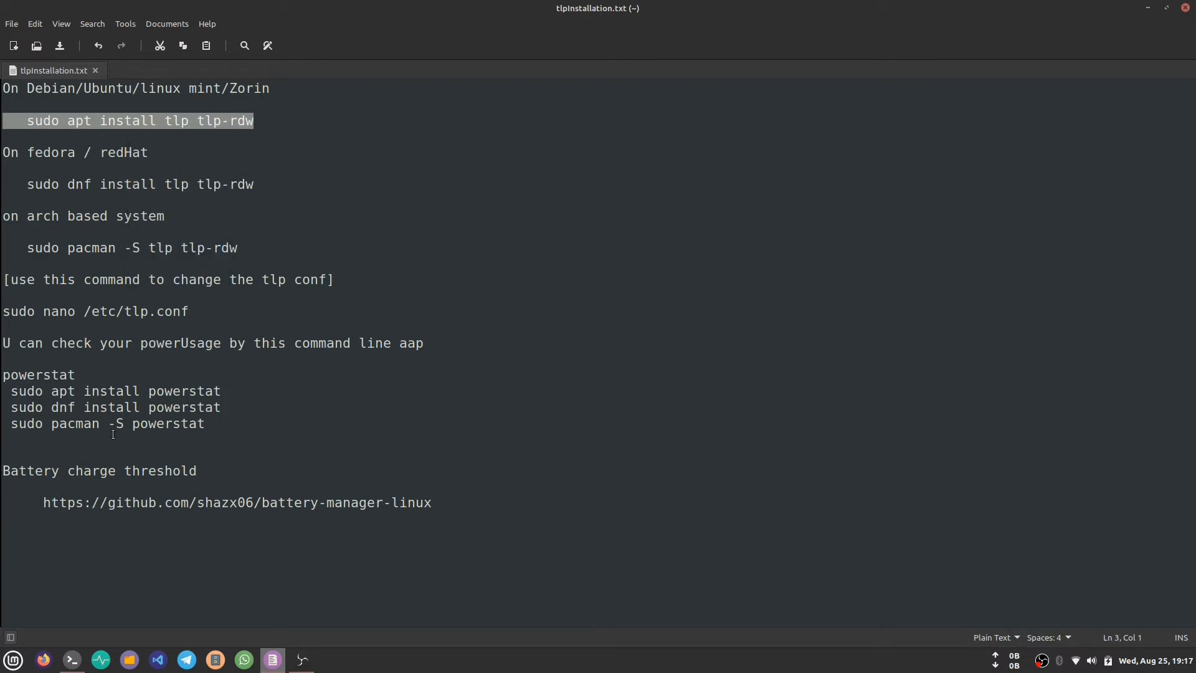
# - Run 'sudo apt install tlp tlp-rdw' in the shell; both packages already newest
pyautogui.click(71, 659)
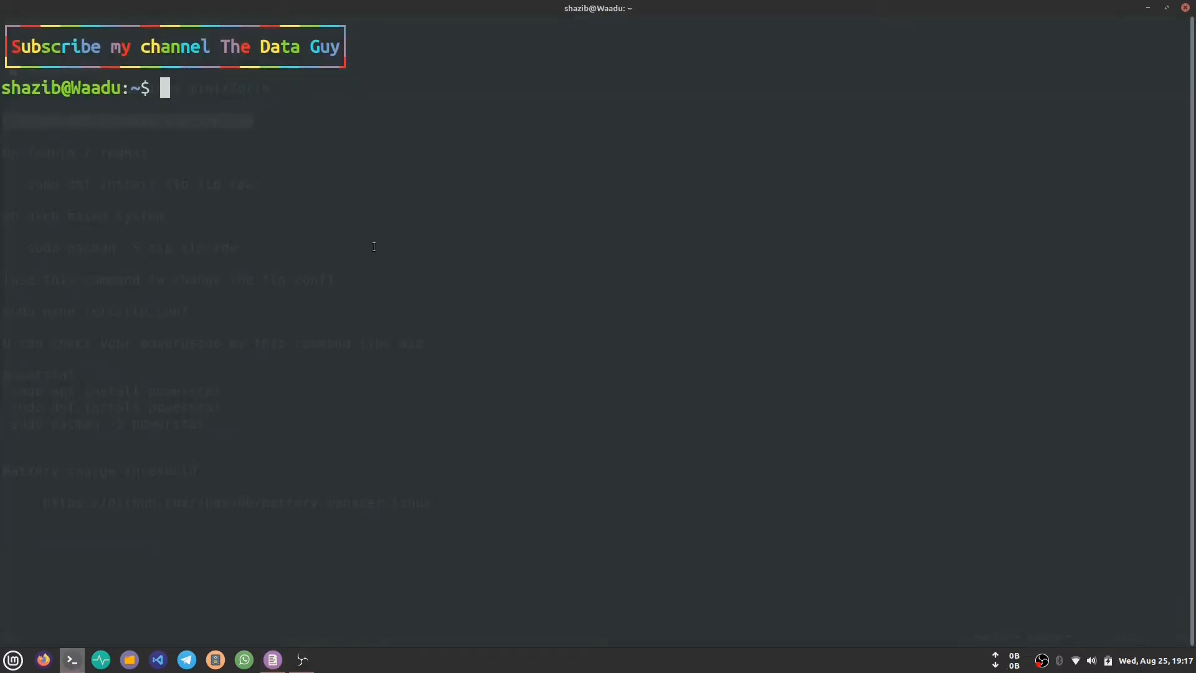
pyautogui.press('Return')
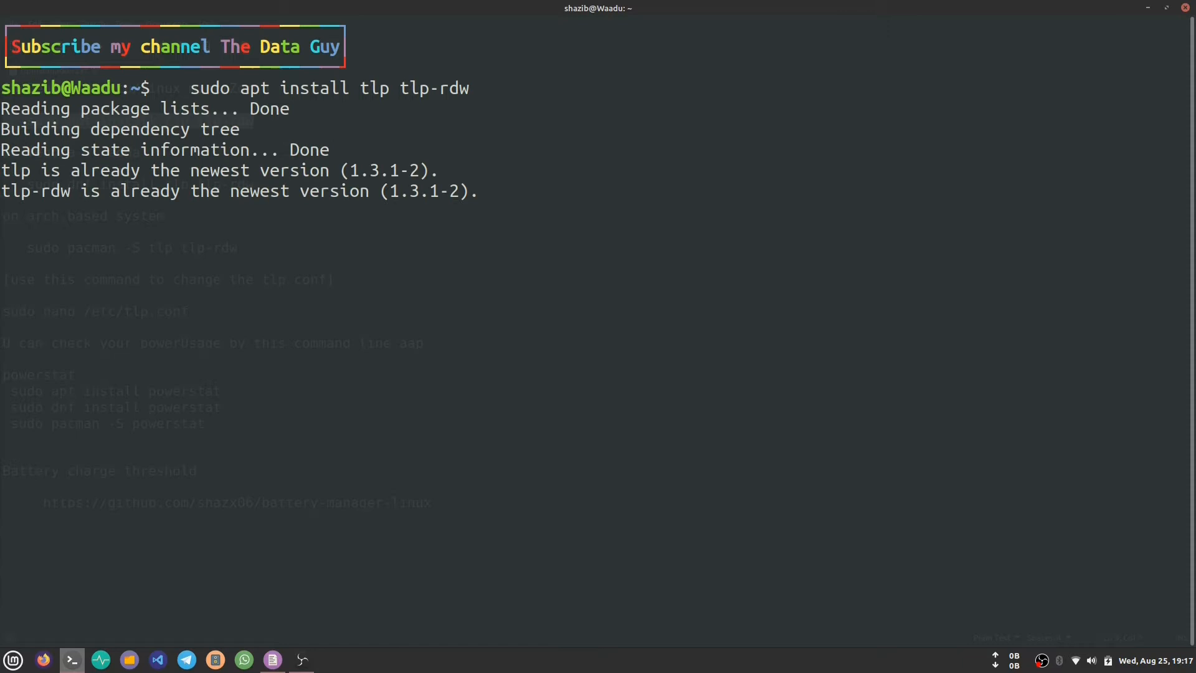
pyautogui.press('Return')
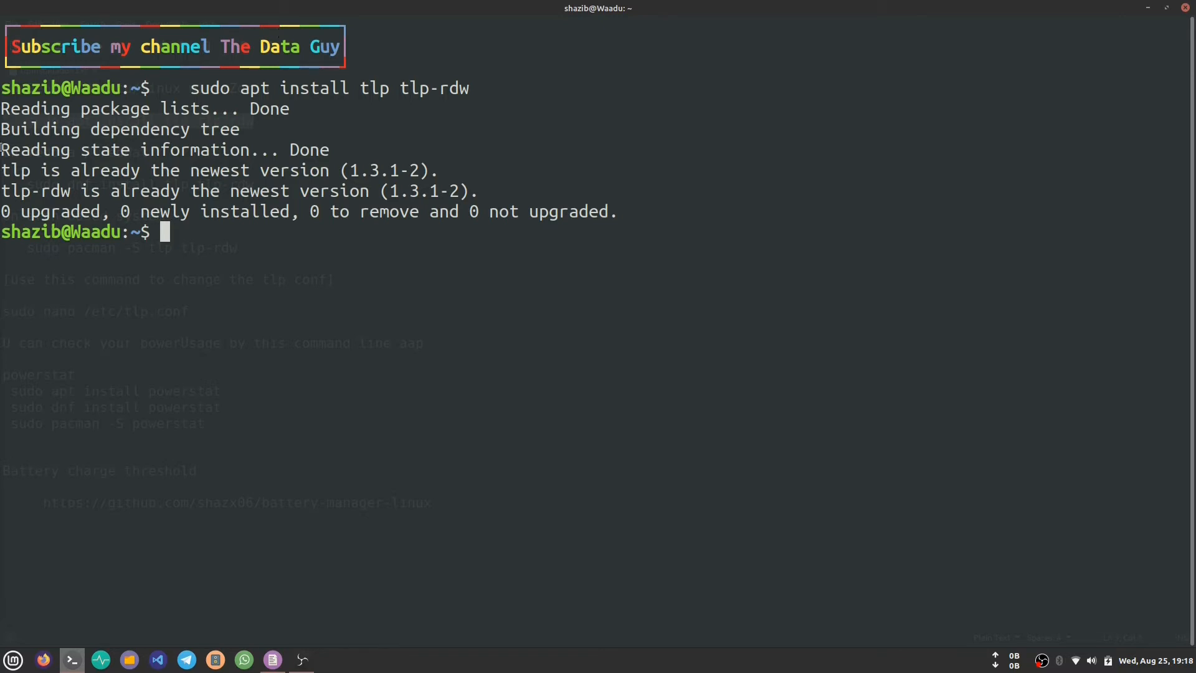
# - Grab the 'sudo nano /etc/tlp.conf' line from the notes and return to the shell
pyautogui.click(272, 659)
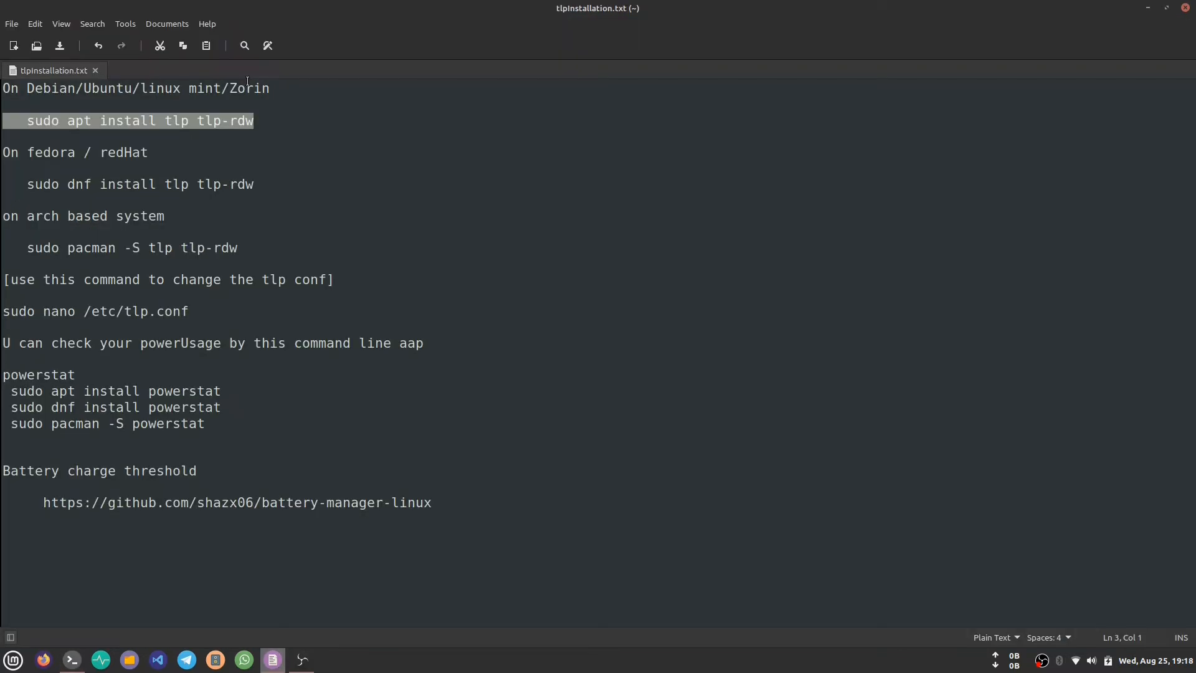
pyautogui.click(94, 311)
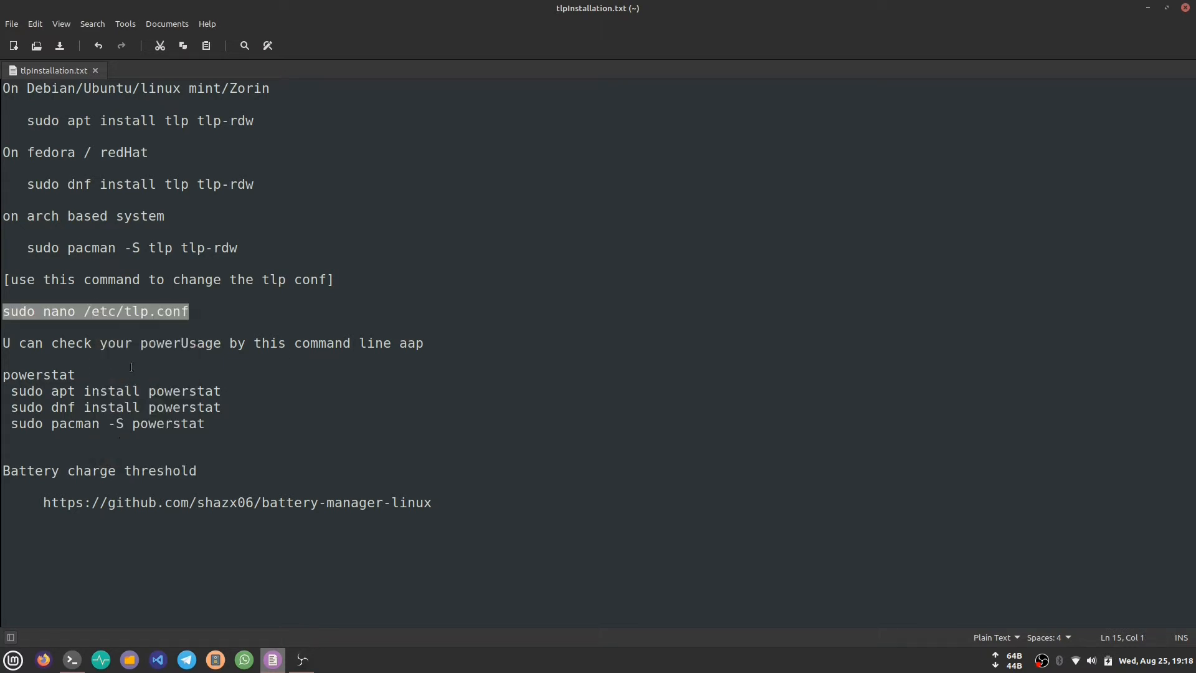
pyautogui.click(71, 659)
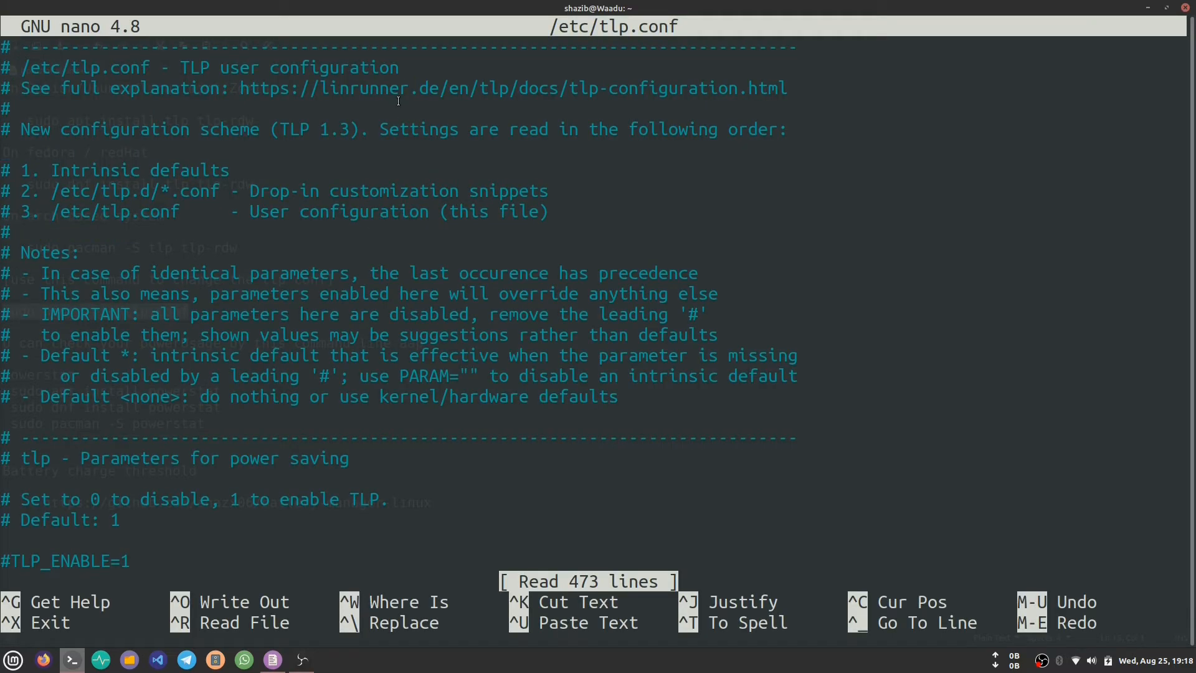
# - Review the /etc/tlp.conf settings in nano and write out all 473 lines
pyautogui.scroll(-3)
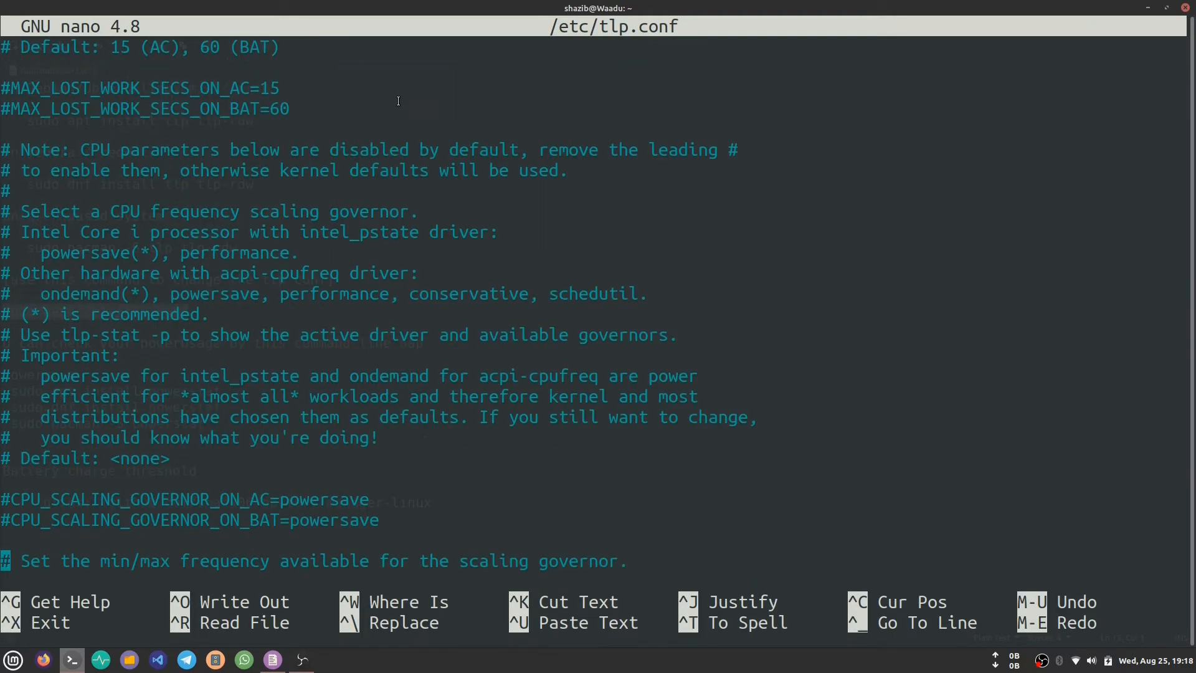
pyautogui.scroll(-3)
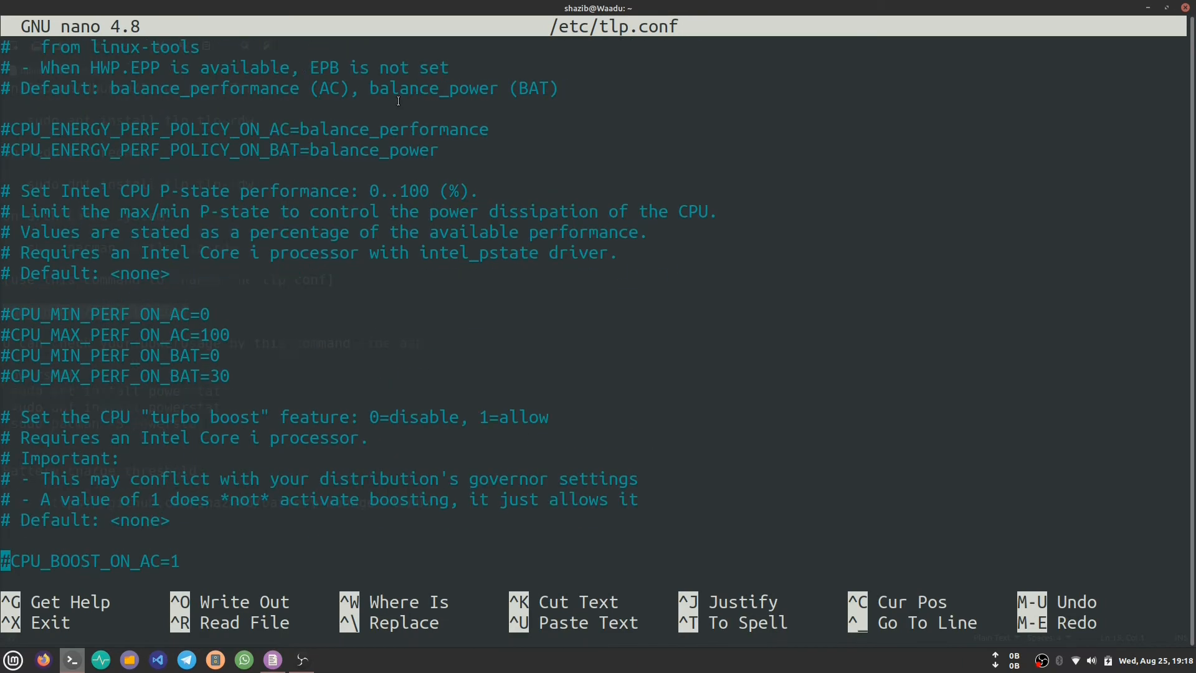
pyautogui.scroll(-3)
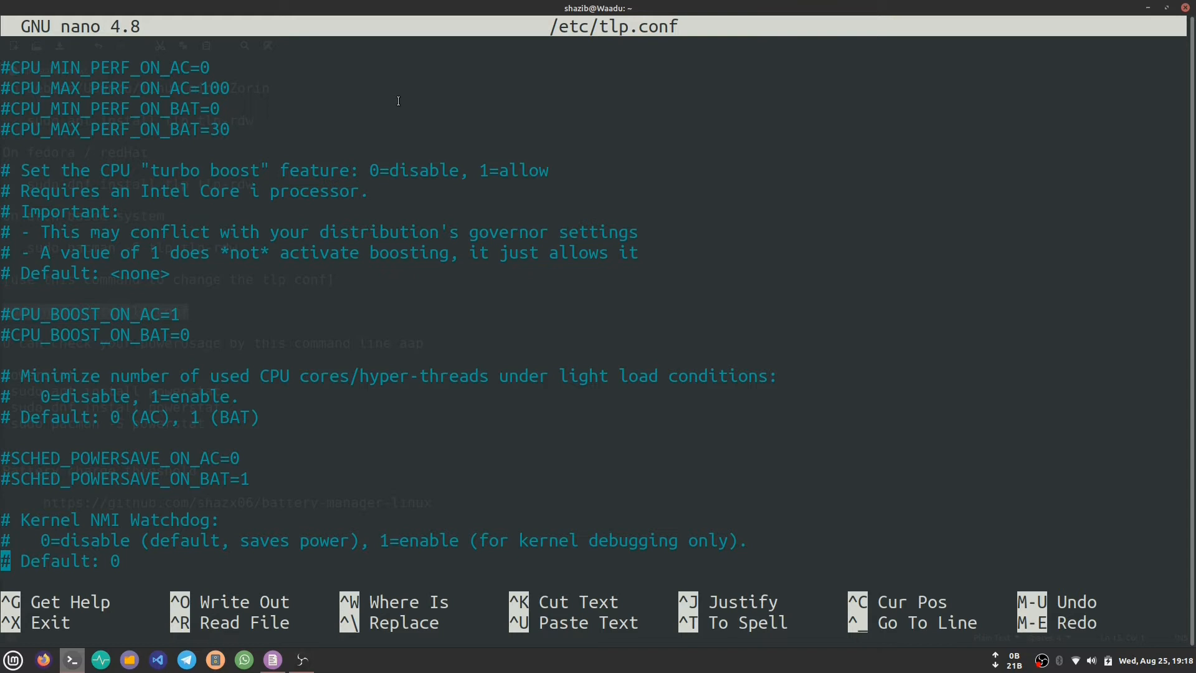
pyautogui.press('ctrl+o')
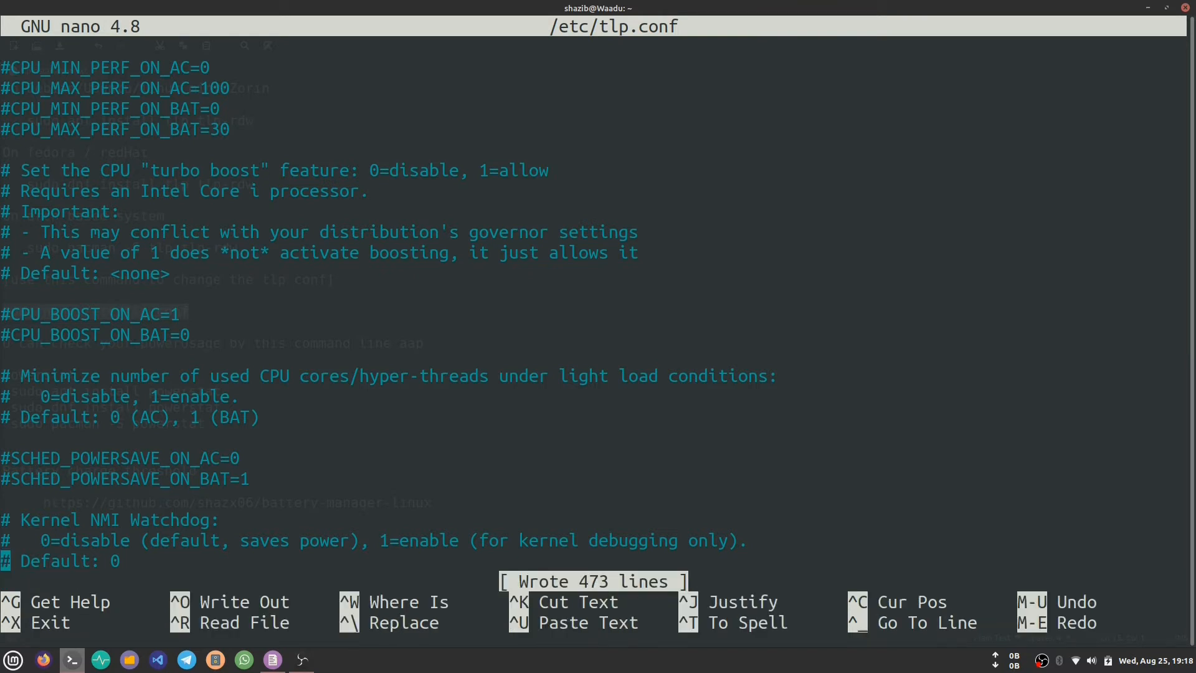
# - Exit nano and run 'sudo tlp start' as root
pyautogui.press('ctrl+x')
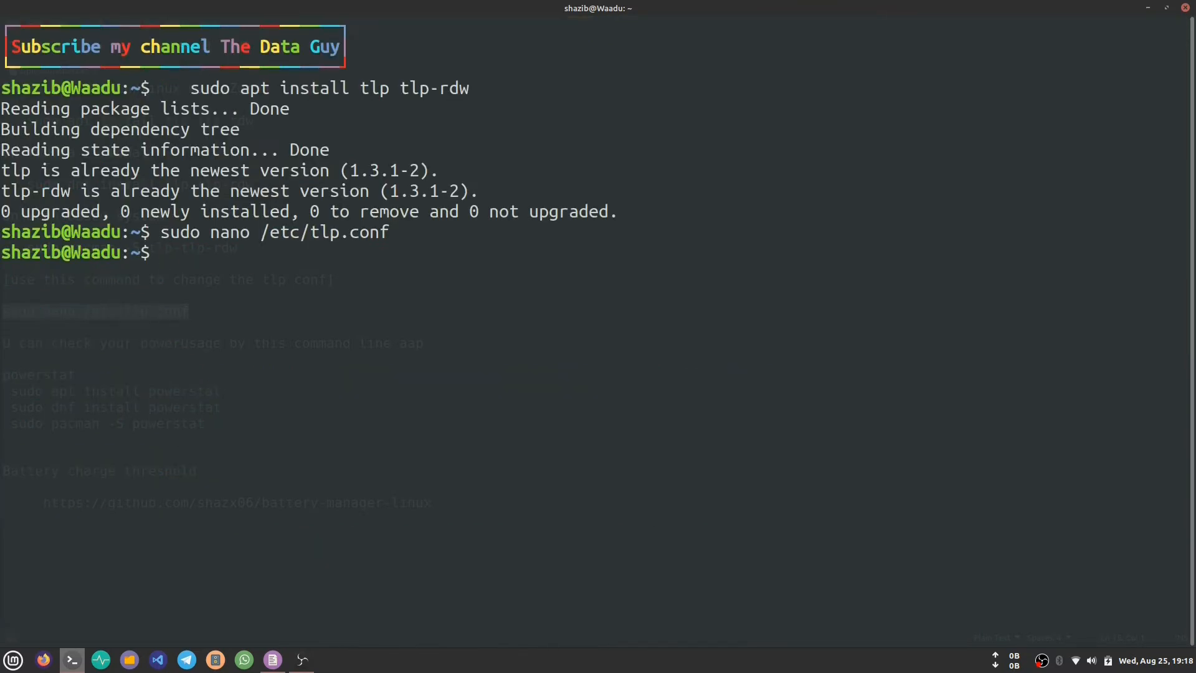
pyautogui.write('sudo tlp')
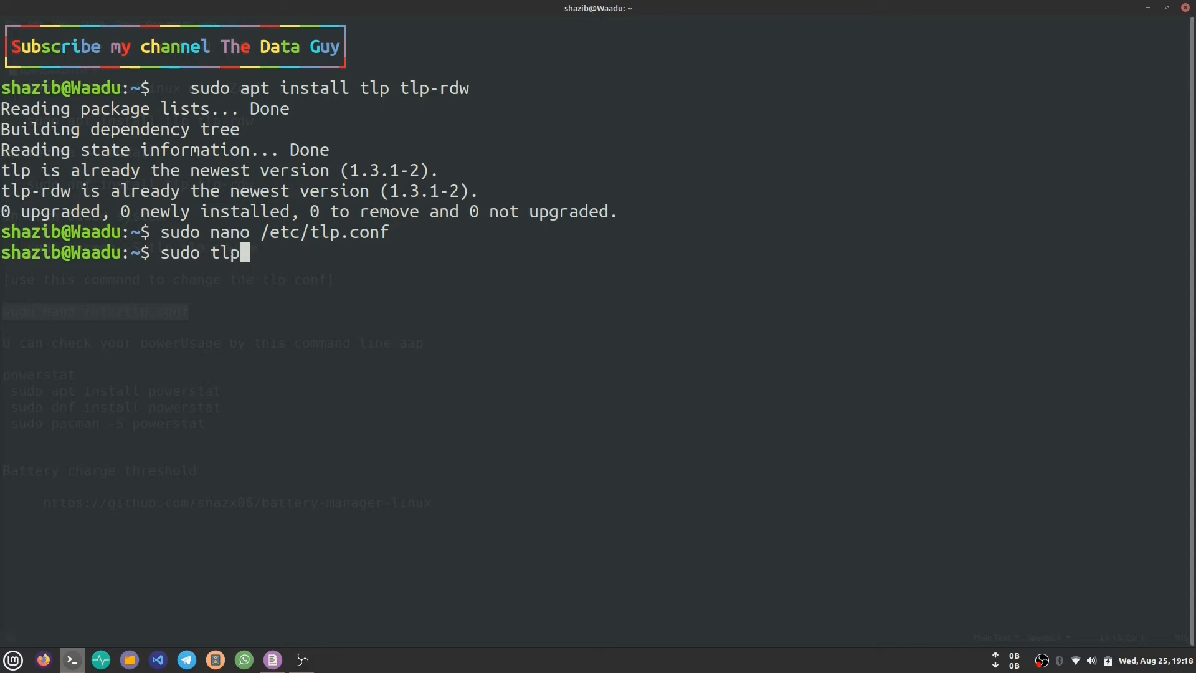
pyautogui.press('Return')
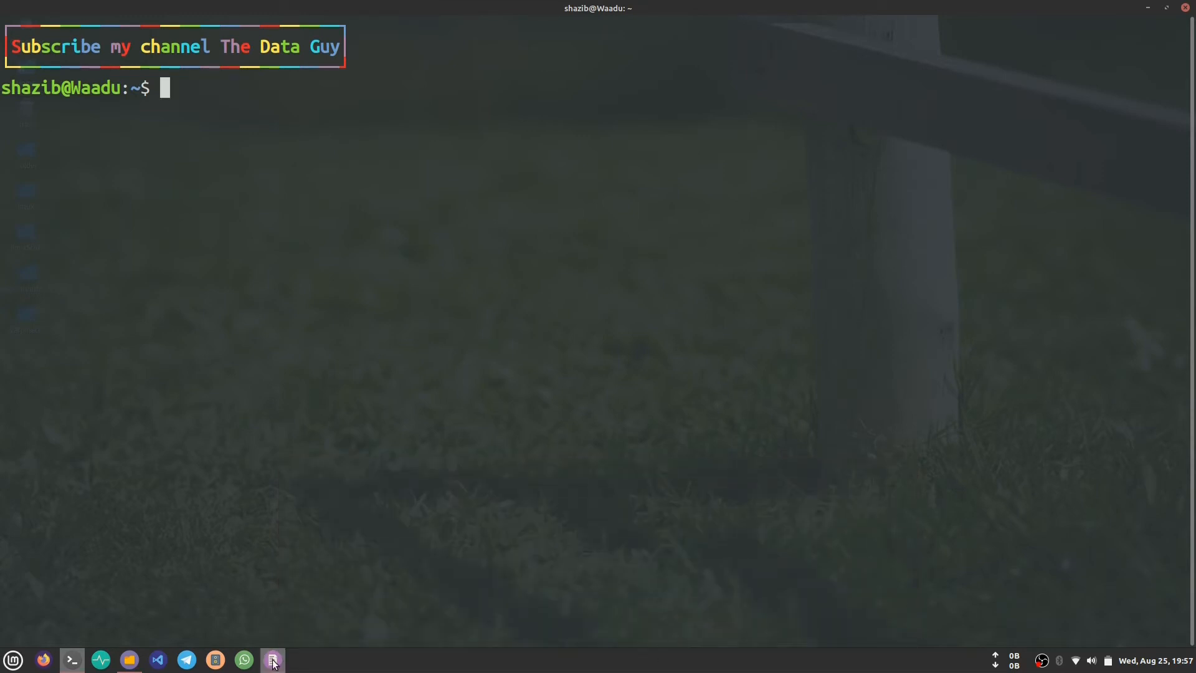
# - Select the 'sudo apt install powerstat' line in the notes and bring up Copy
pyautogui.click(271, 659)
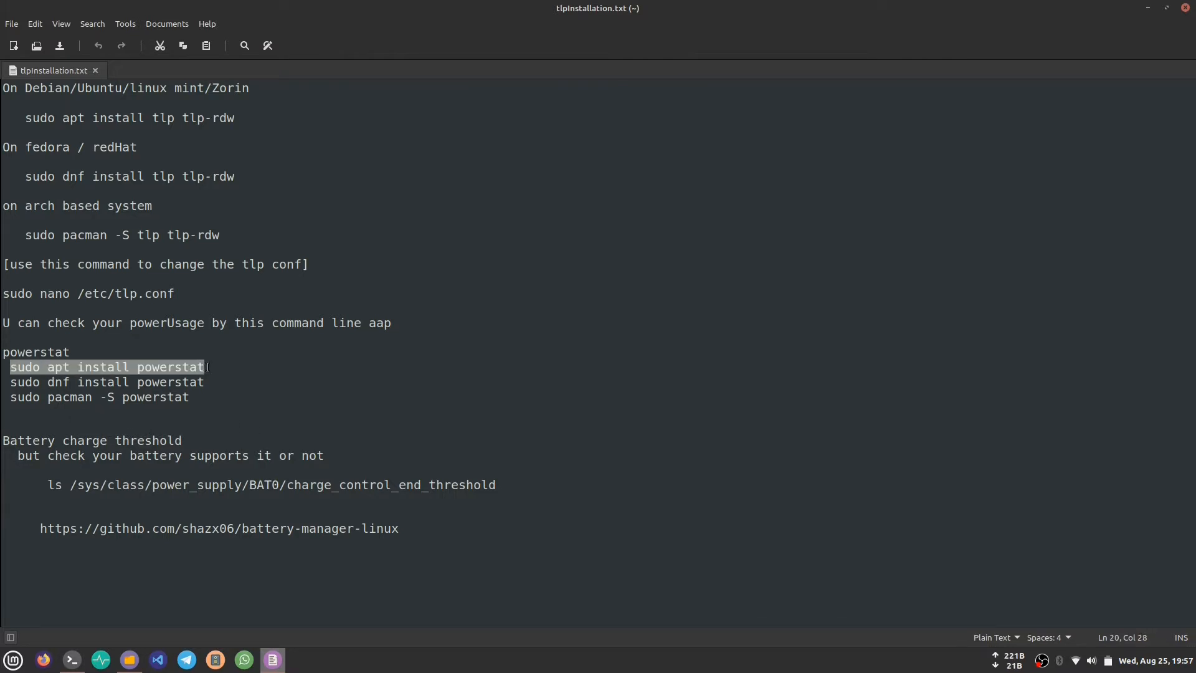
pyautogui.click(204, 366)
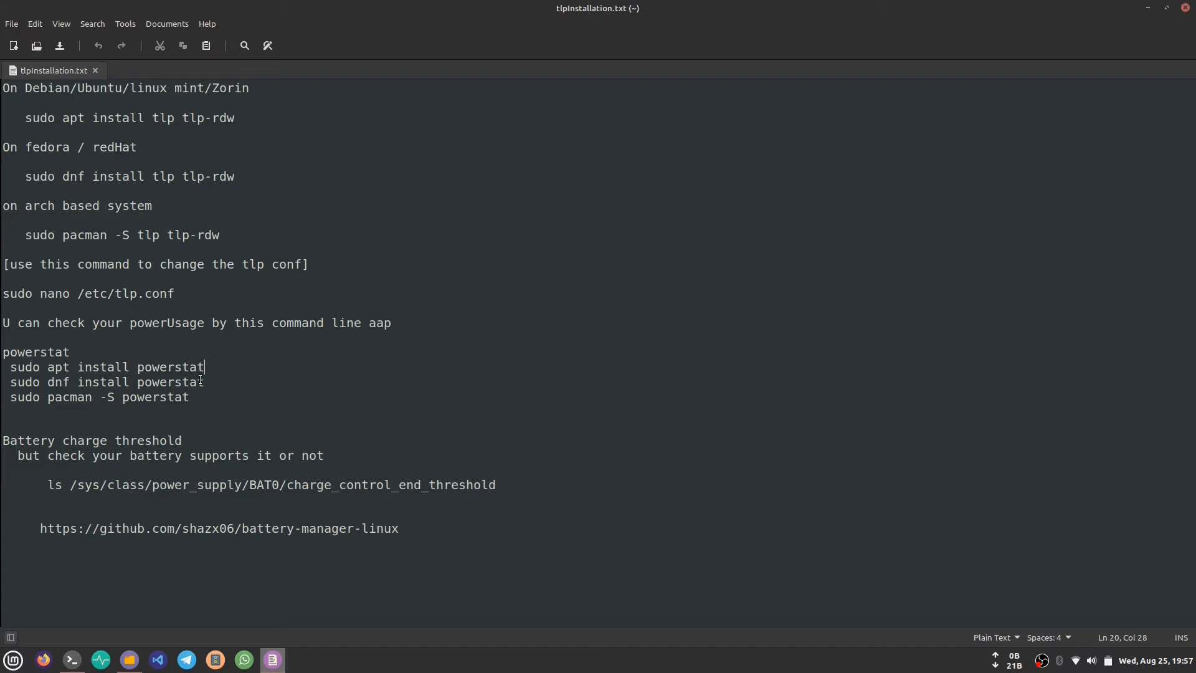
pyautogui.click(45, 390)
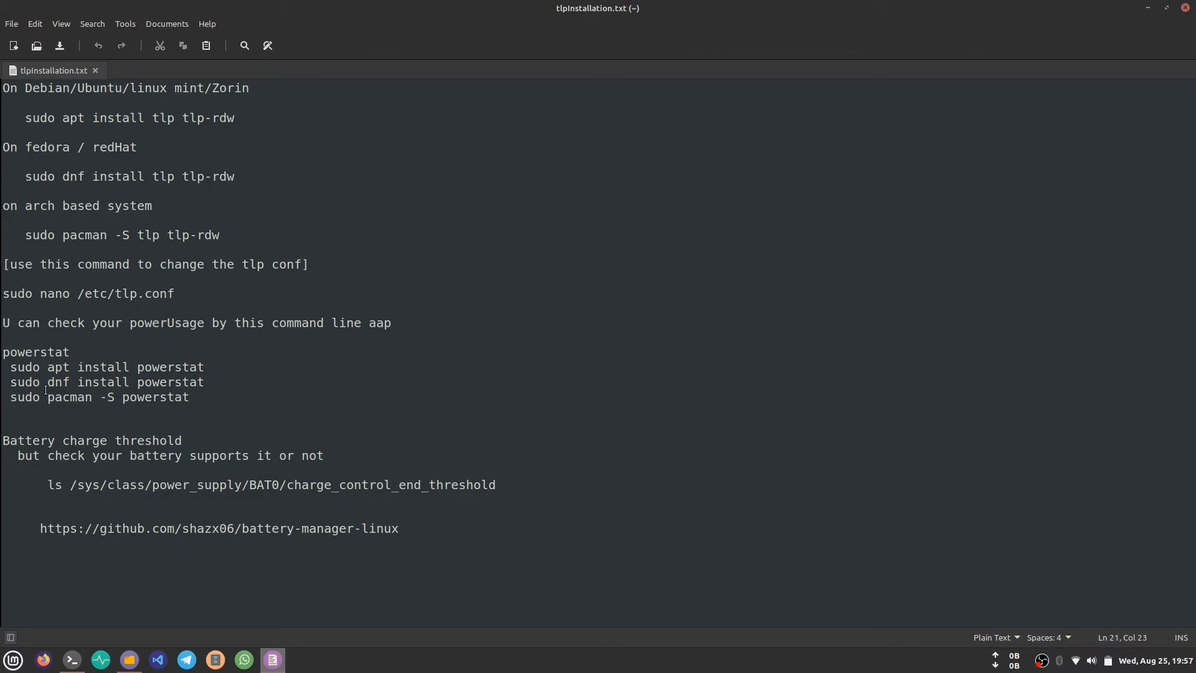
pyautogui.rightClick(99, 366)
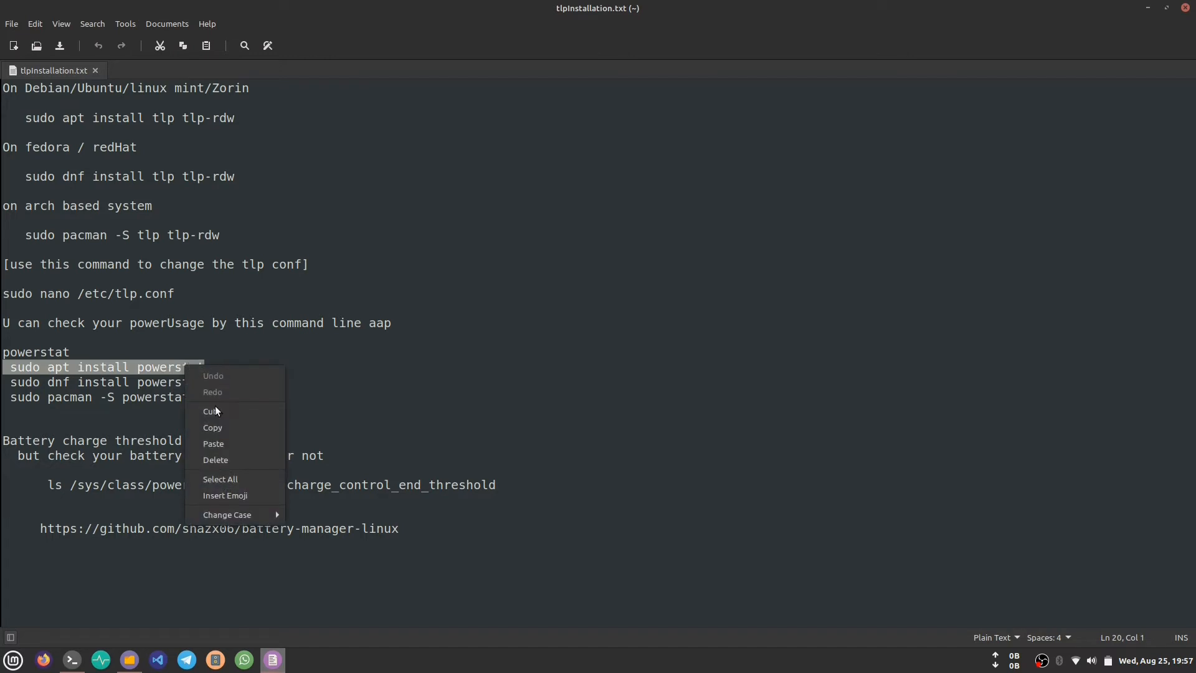
# - Run 'sudo apt install powerstat' with the password; already newest version
pyautogui.click(71, 659)
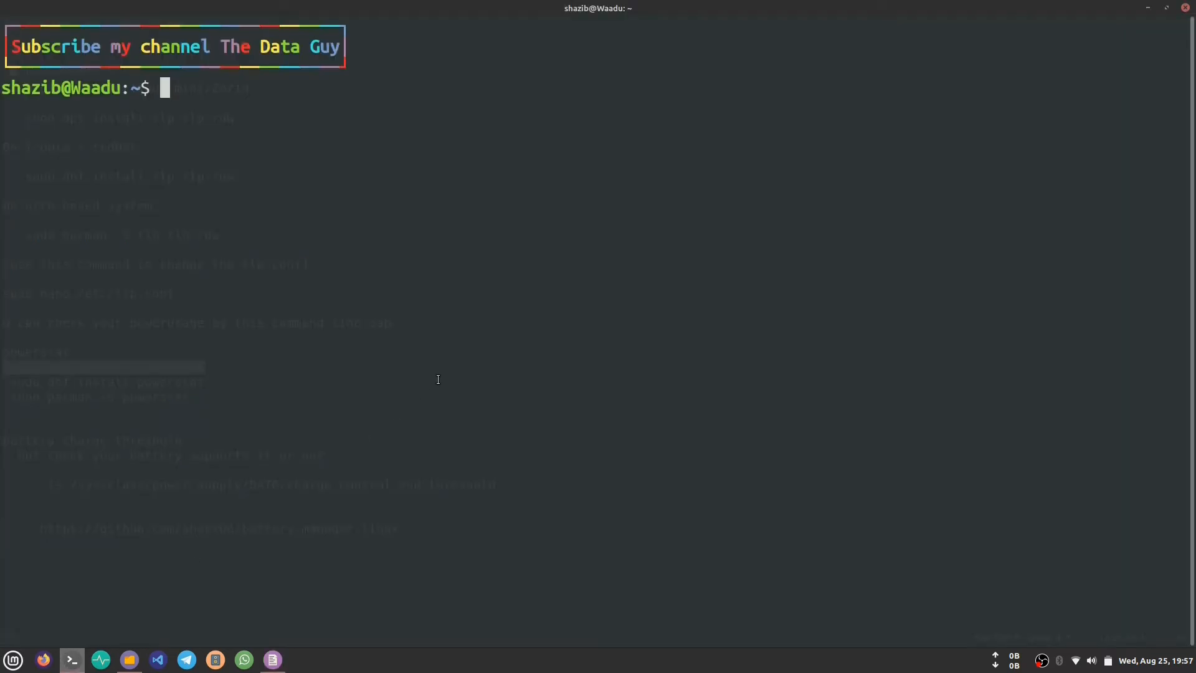
pyautogui.press('Return')
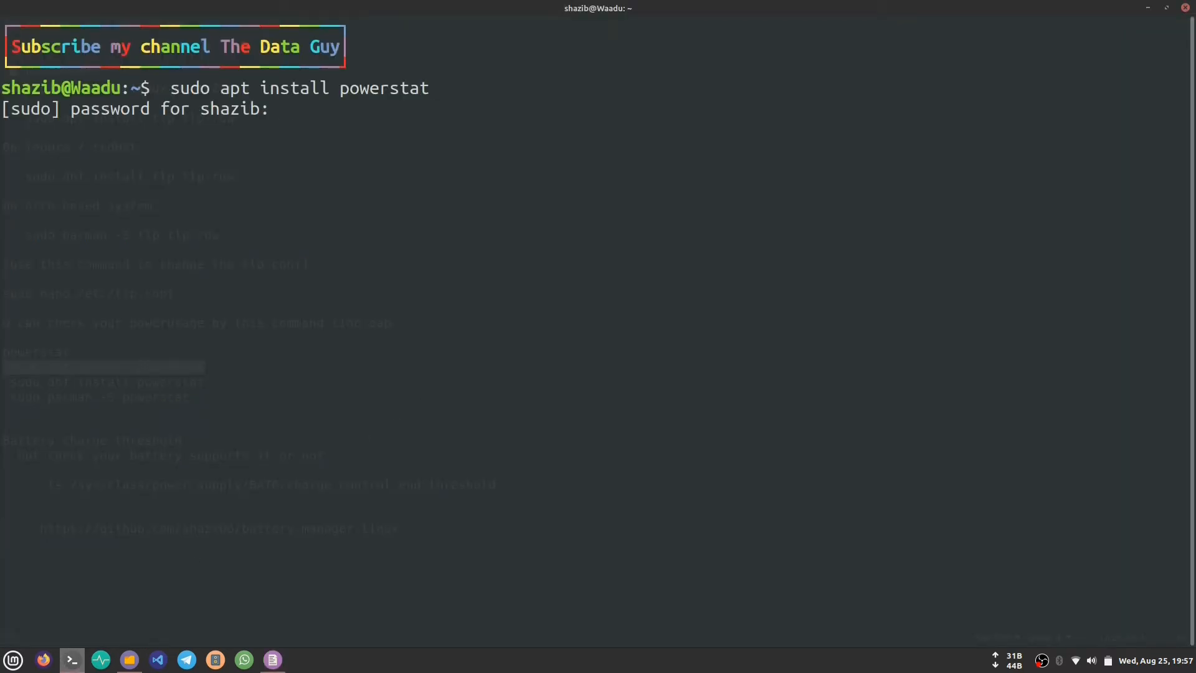
pyautogui.press('Return')
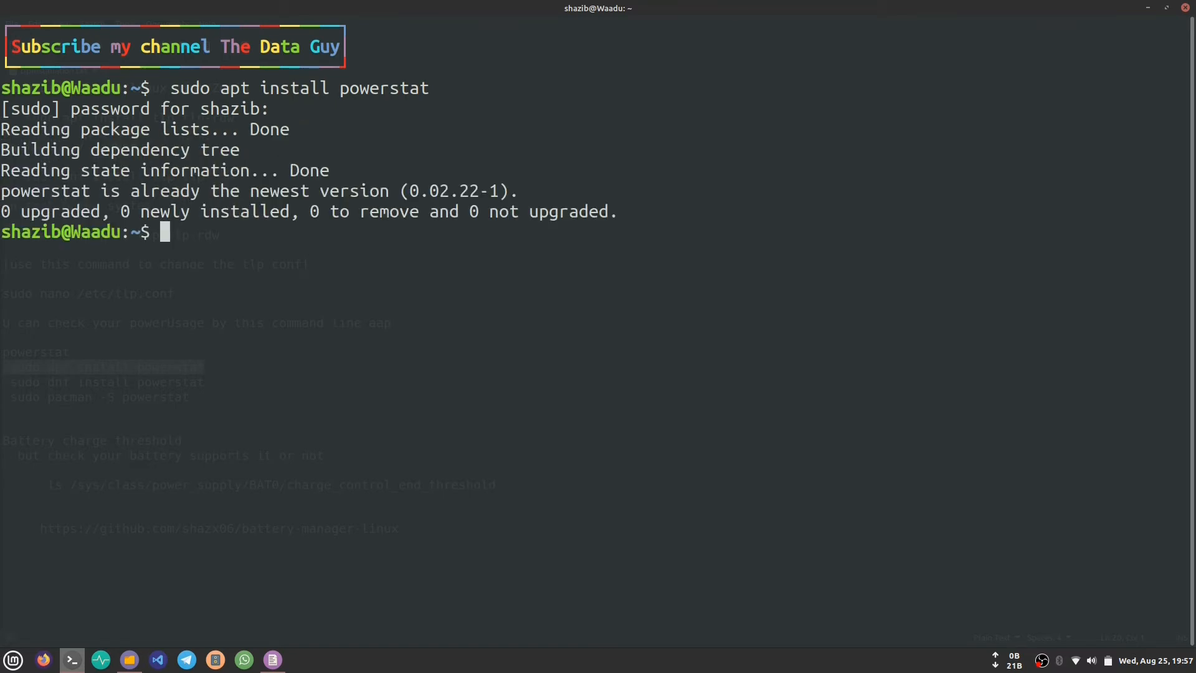
# - Start 'powerstat -z' to sample the laptop's power draw in watts
pyautogui.write('power')
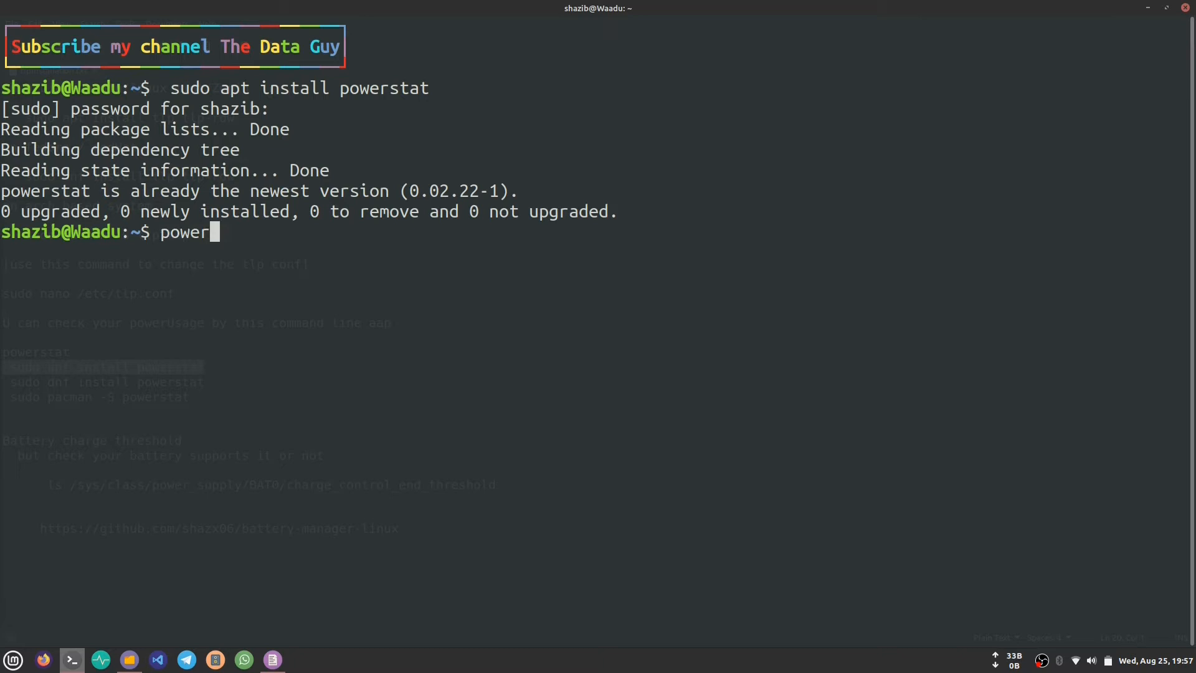
pyautogui.write('stat -')
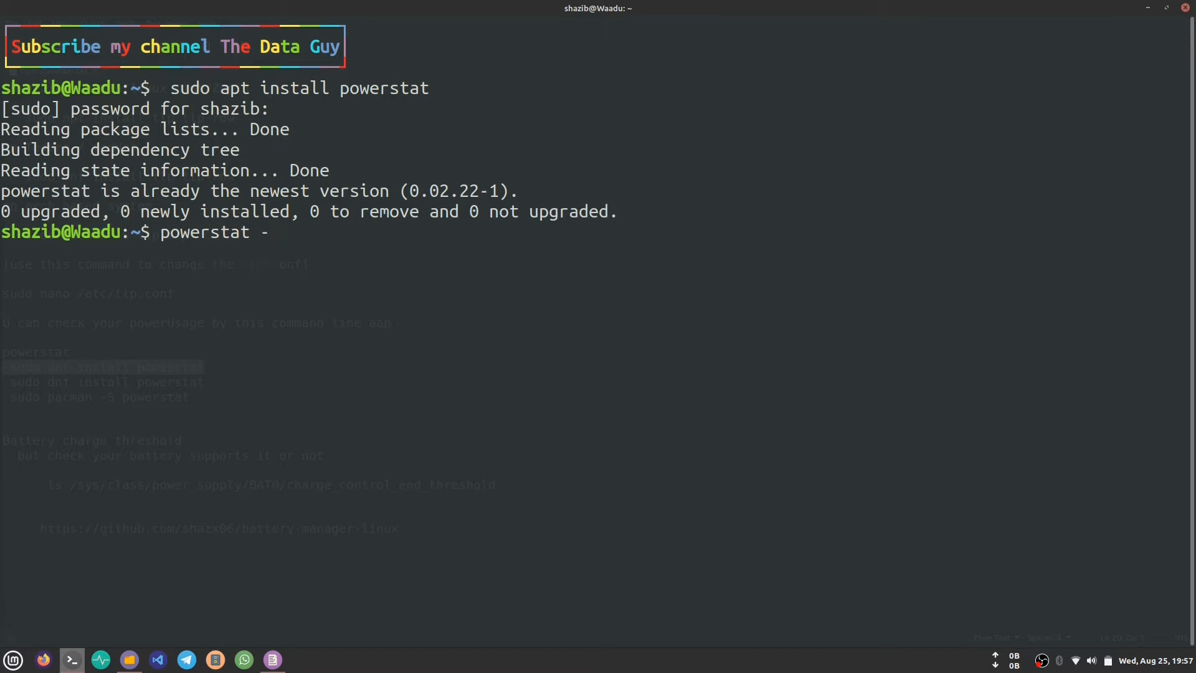
pyautogui.write('z')
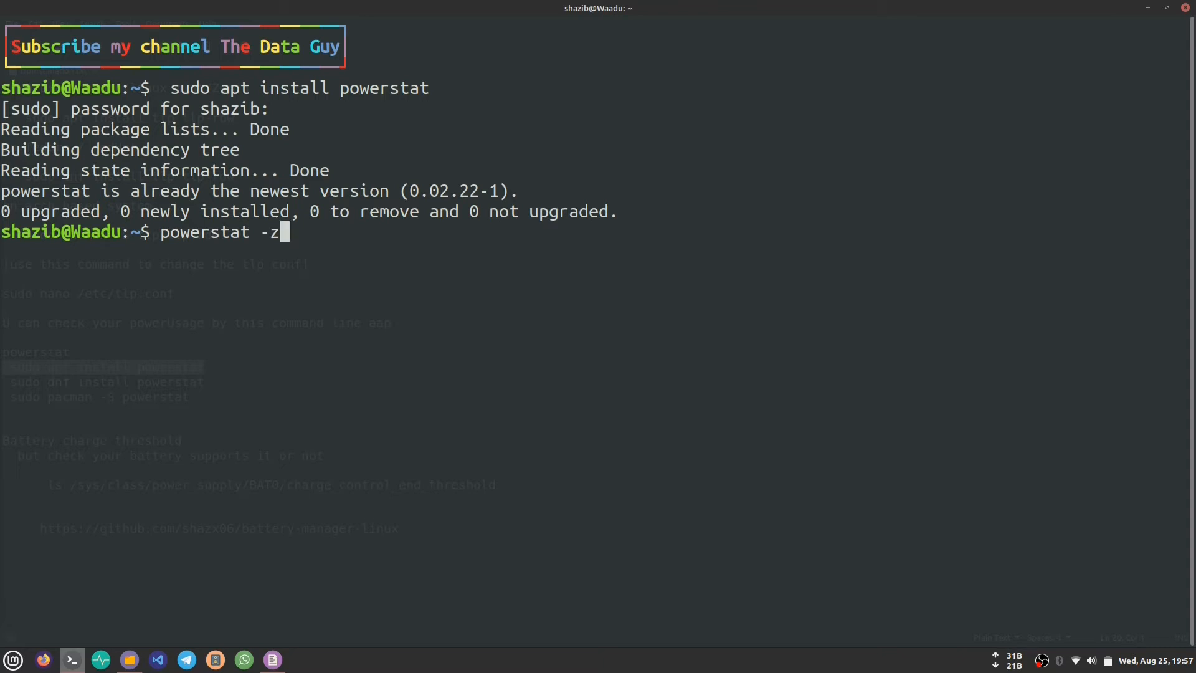
pyautogui.press('Return')
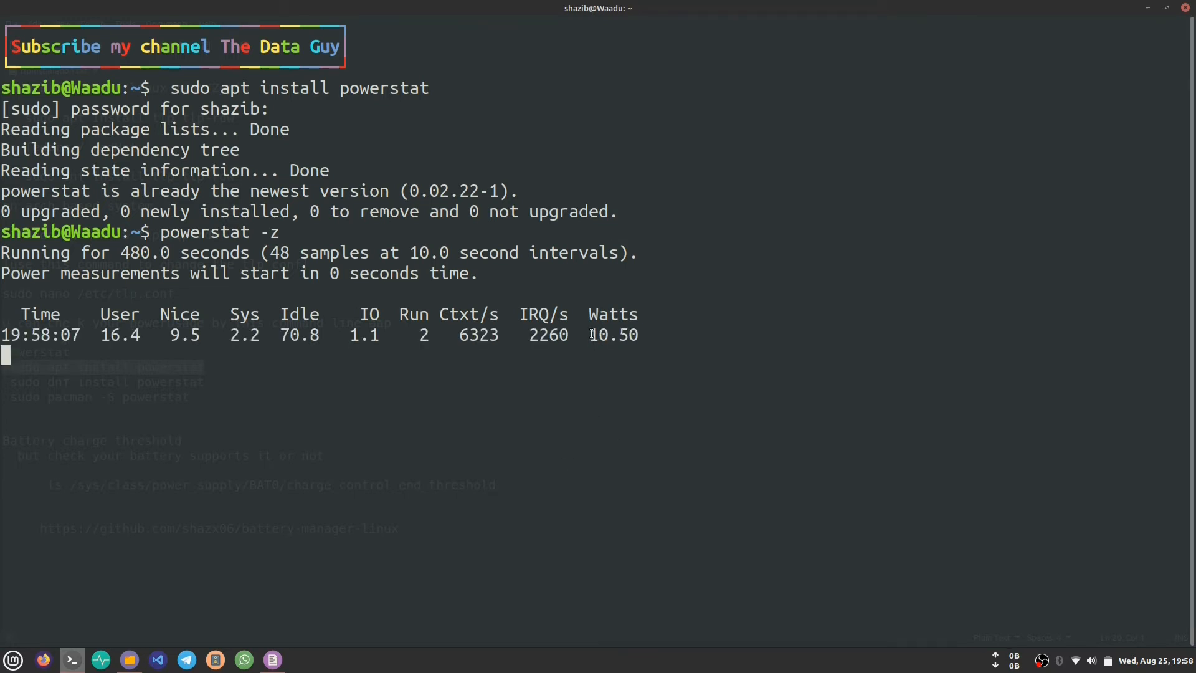
# - Stop powerstat and leave the terminal at a clean empty prompt
pyautogui.doubleClick(614, 334)
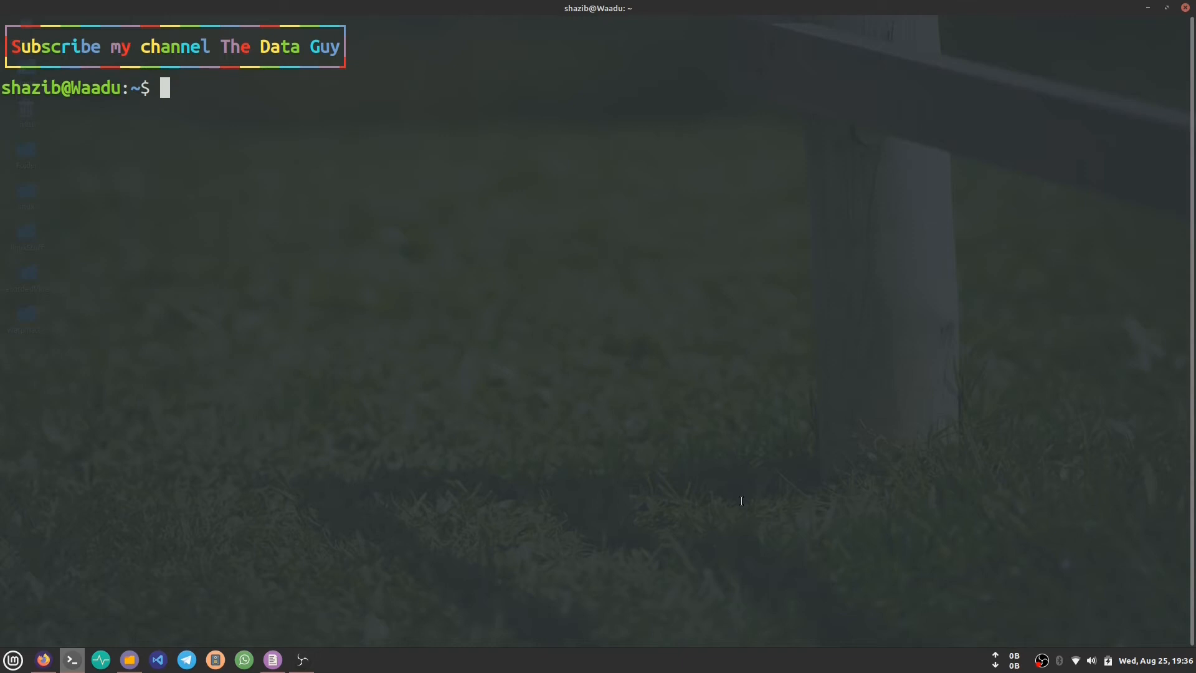
pyautogui.moveTo(689, 484)
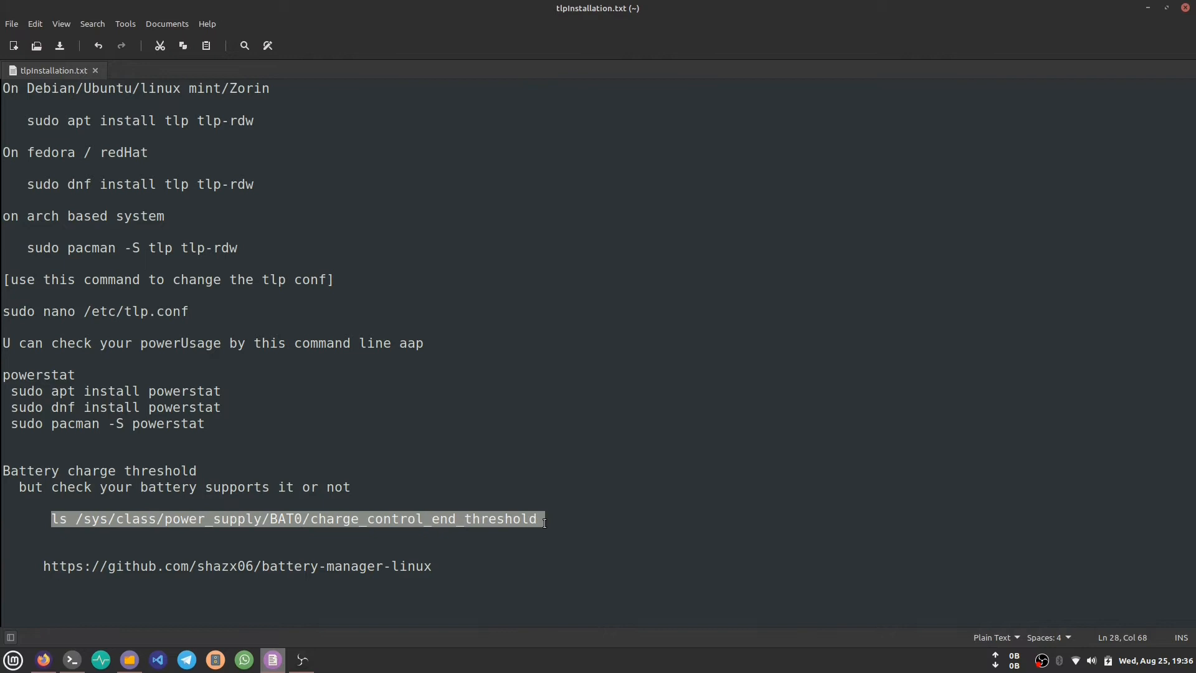
pyautogui.moveTo(506, 440)
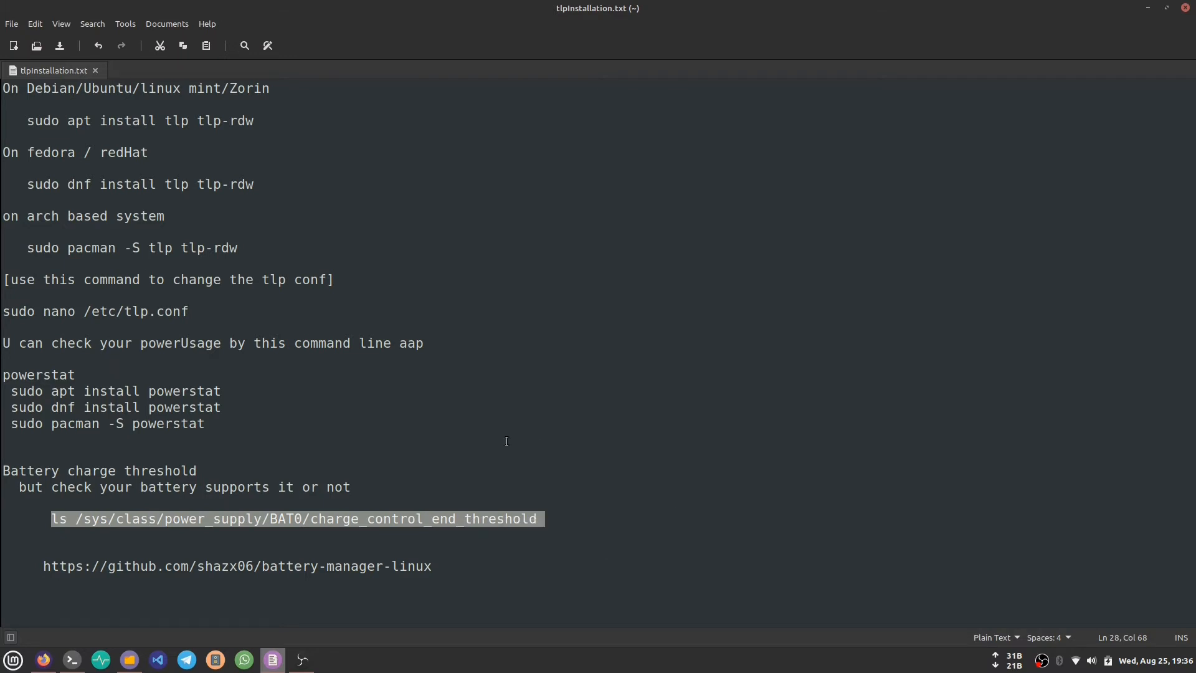
# - Run the ls check for BAT0/charge_control_end_threshold, then hide the terminal
pyautogui.click(71, 659)
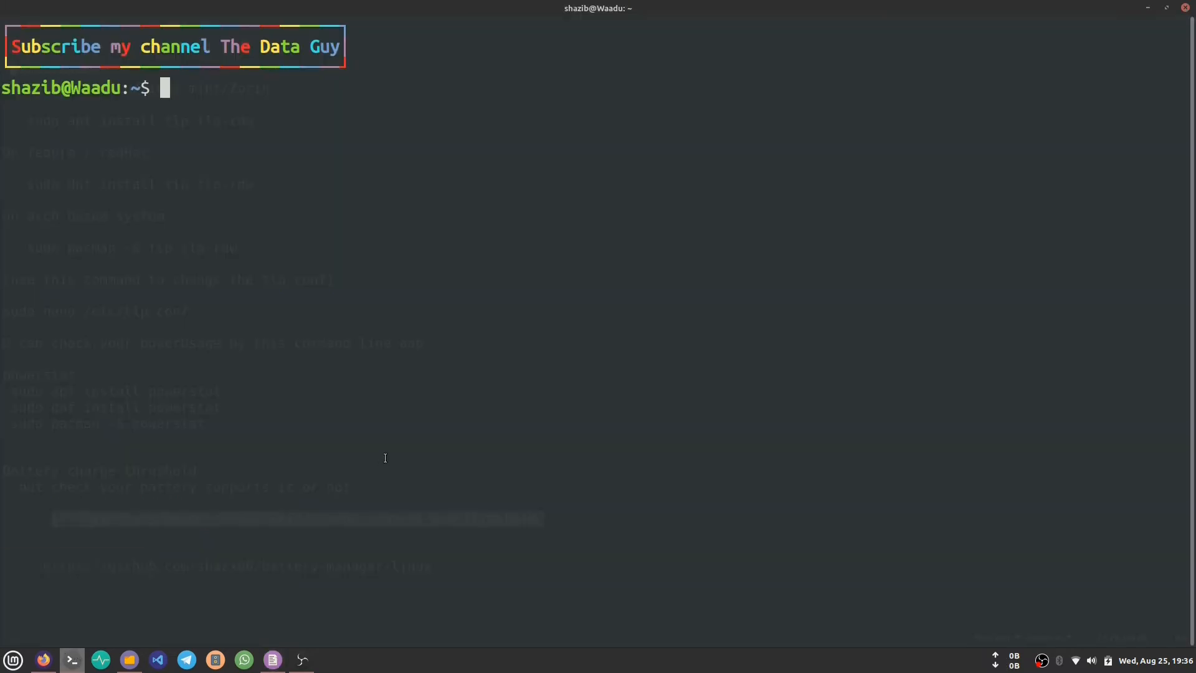
pyautogui.press('Return')
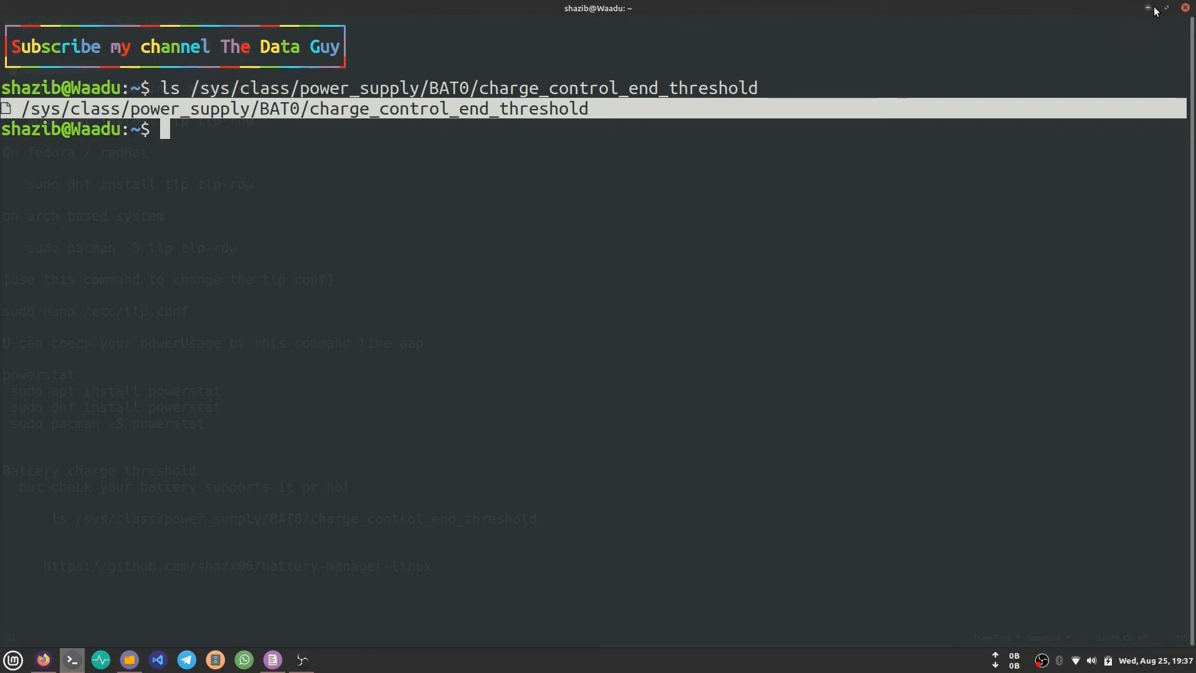
pyautogui.click(271, 659)
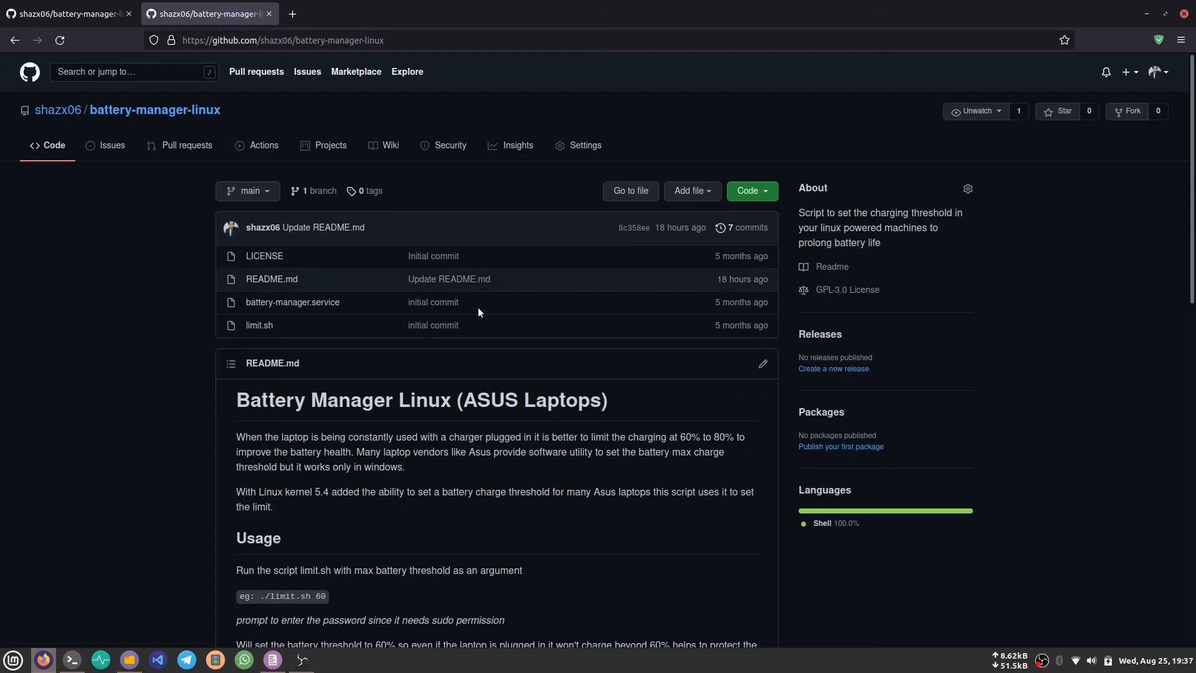
# - Select the 'sudo nano /etc/systemd/system/battery-manager.service' line in the README
pyautogui.scroll(-3)
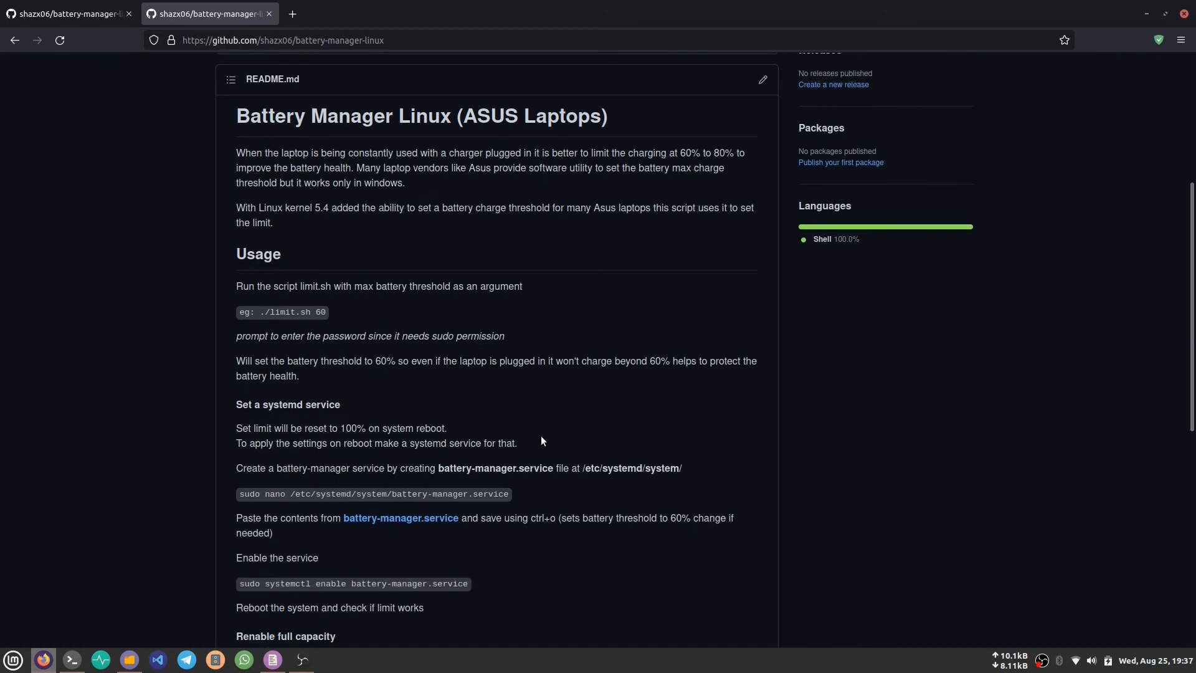
pyautogui.moveTo(264, 489)
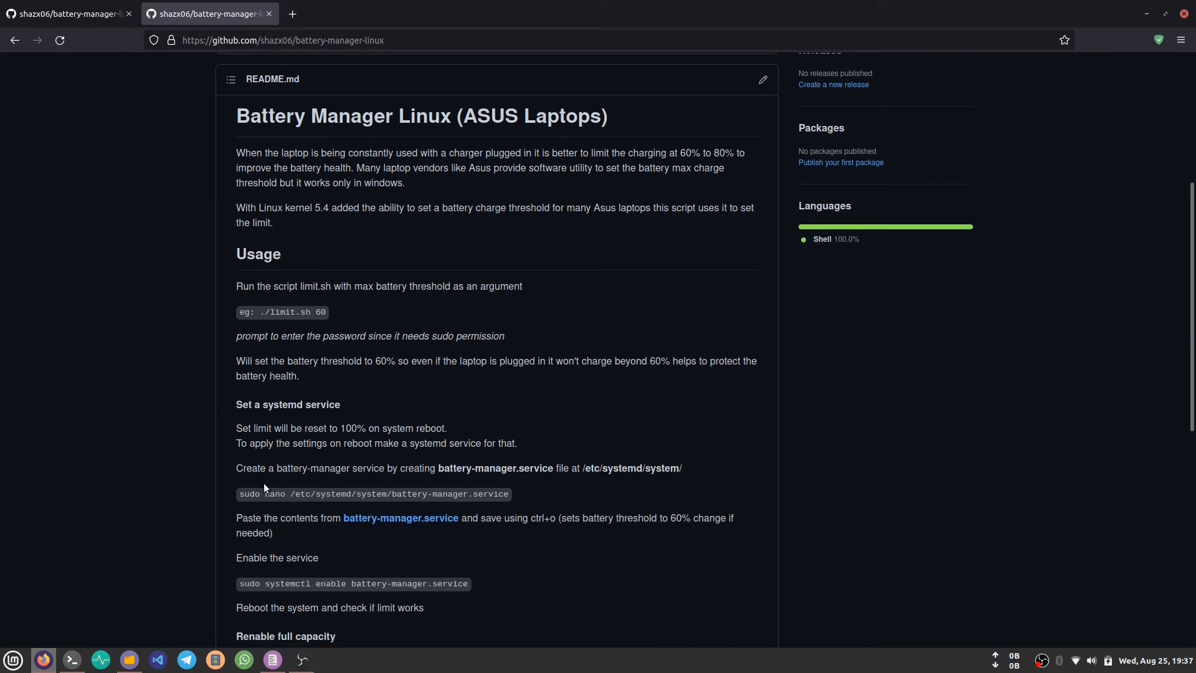
pyautogui.doubleClick(255, 493)
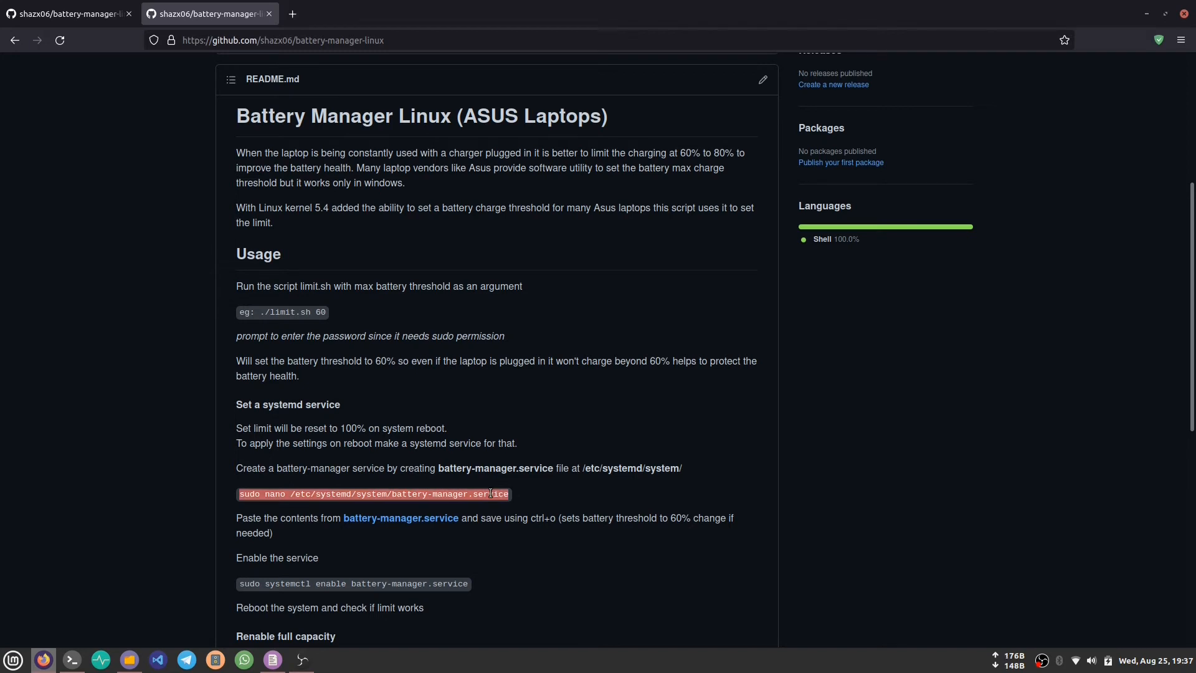
pyautogui.moveTo(71, 659)
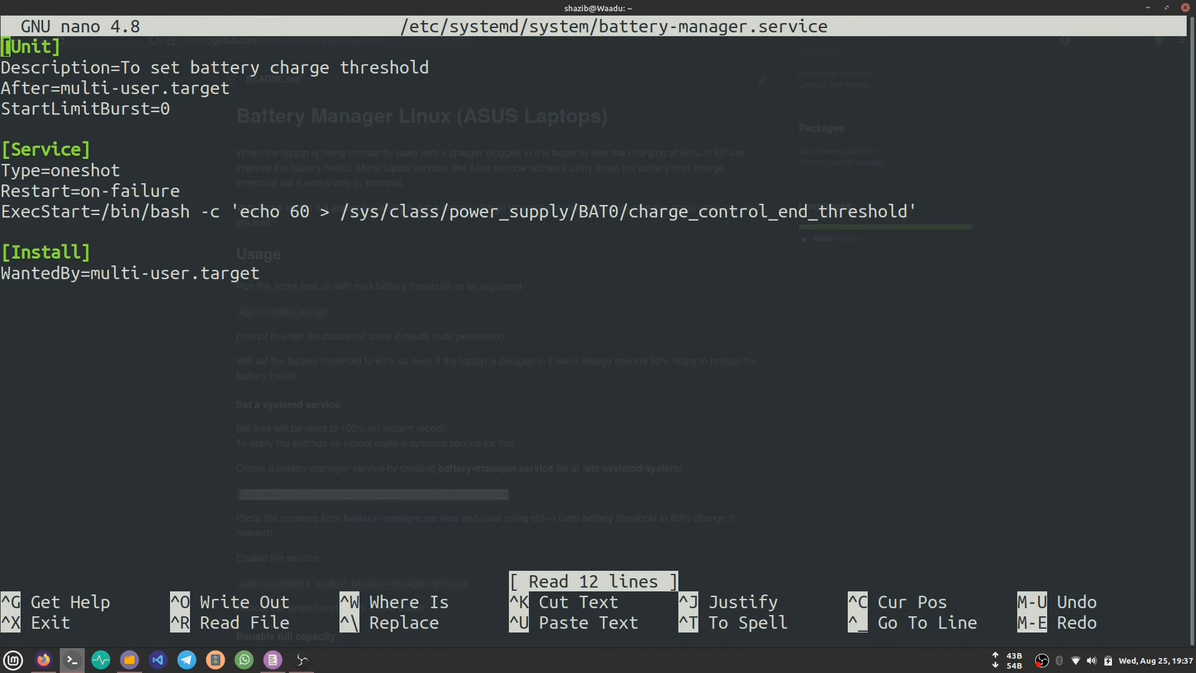
pyautogui.moveTo(245, 351)
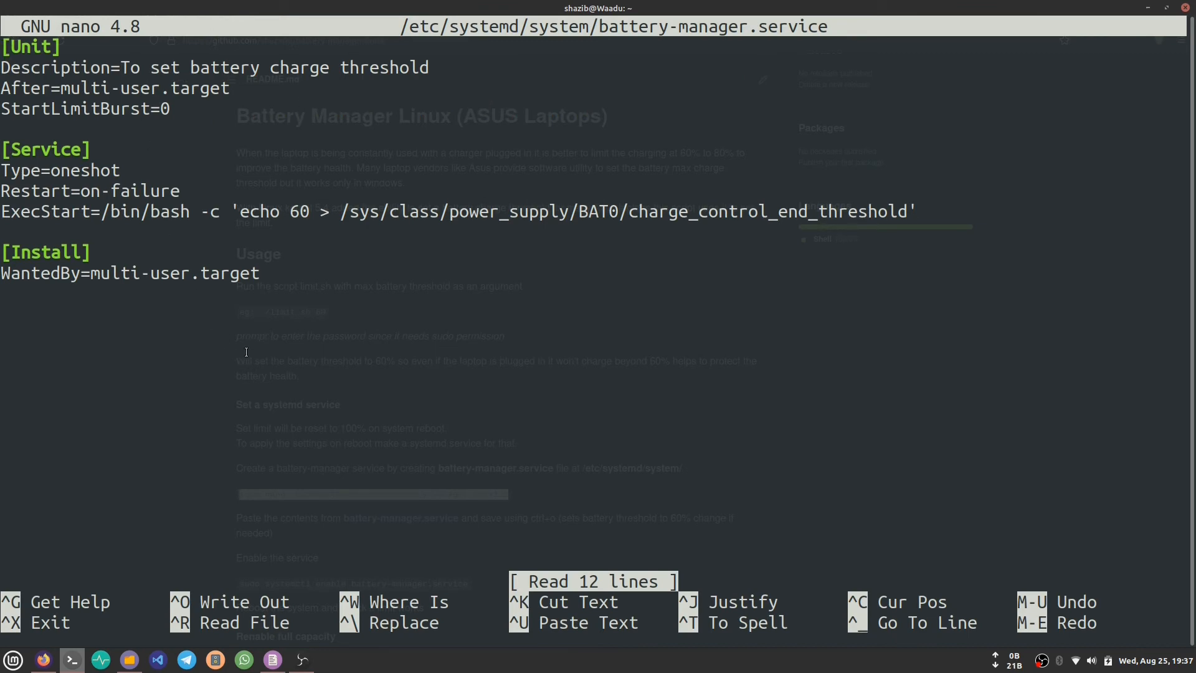
pyautogui.moveTo(42, 659)
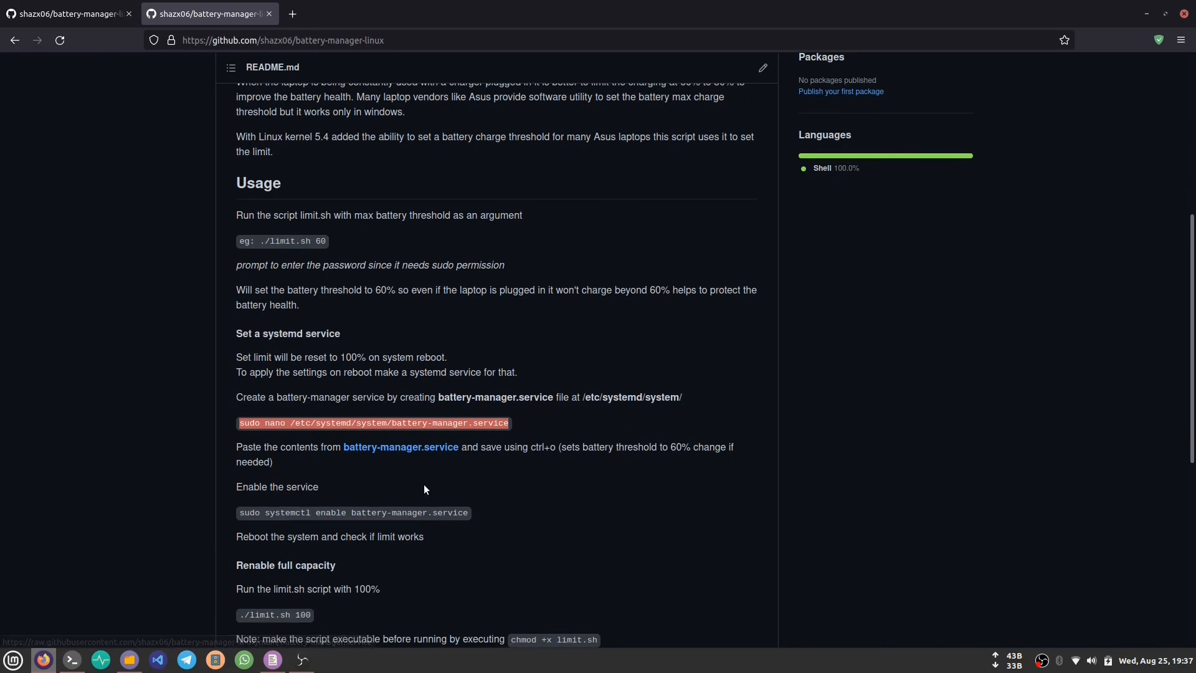
# - Select and copy the whole raw text of battery-manager.service on GitHub
pyautogui.click(400, 447)
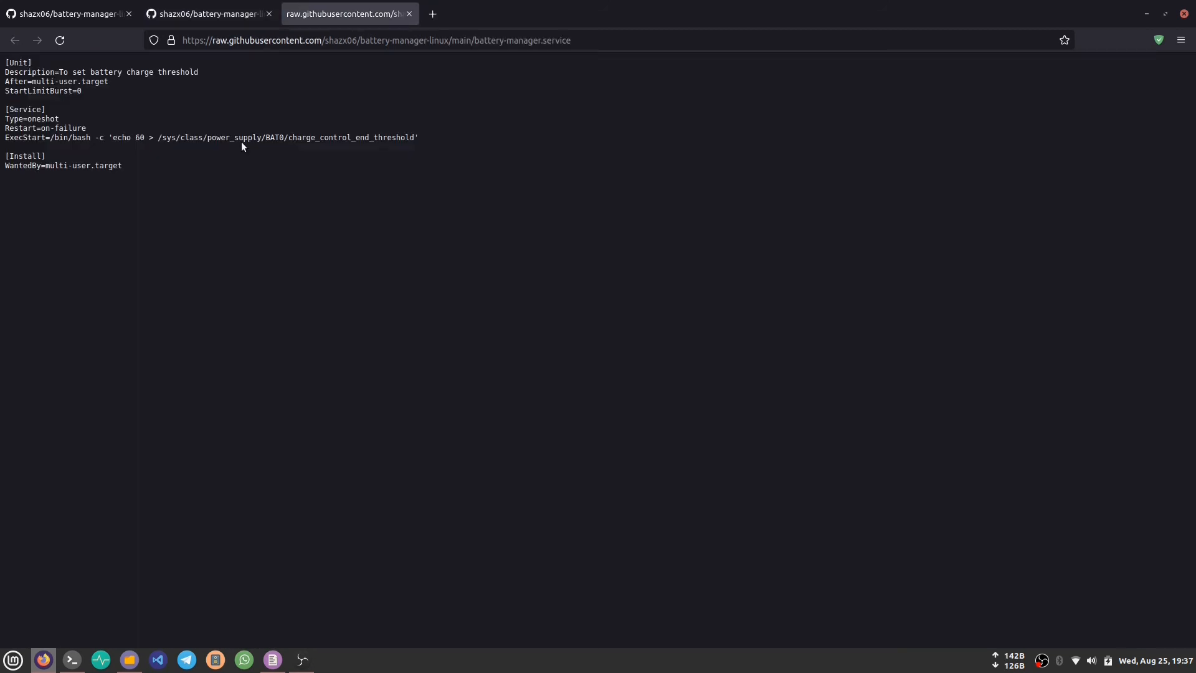
pyautogui.rightClick(242, 147)
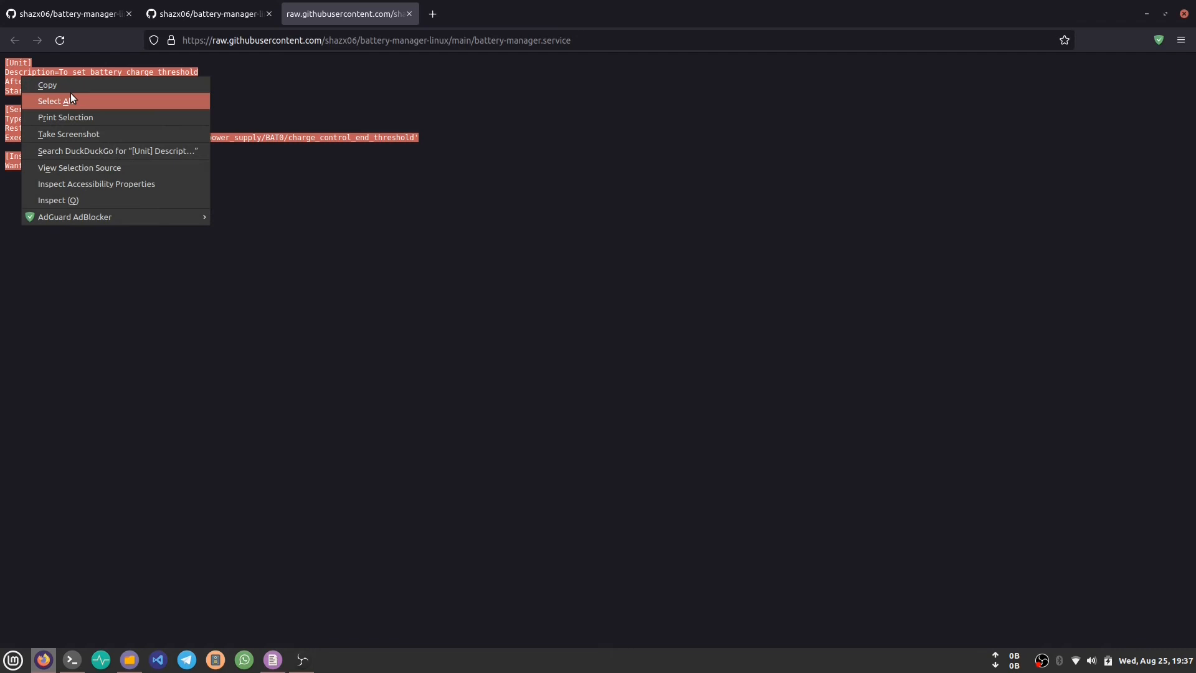
pyautogui.click(55, 101)
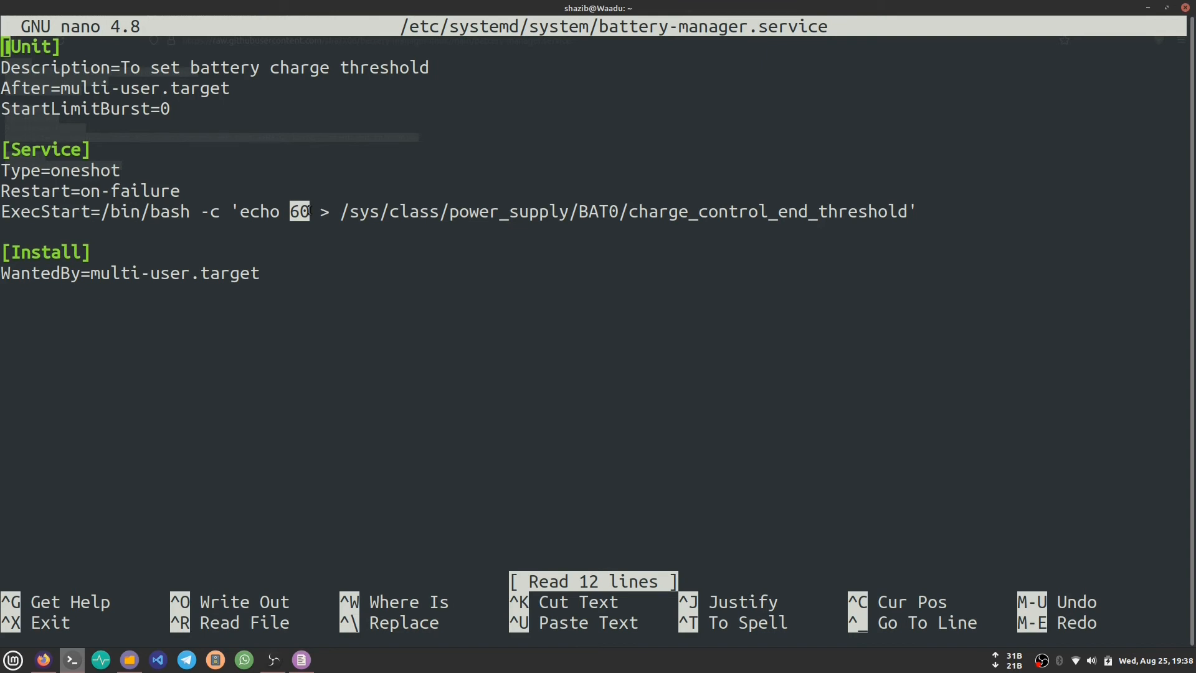
pyautogui.moveTo(313, 253)
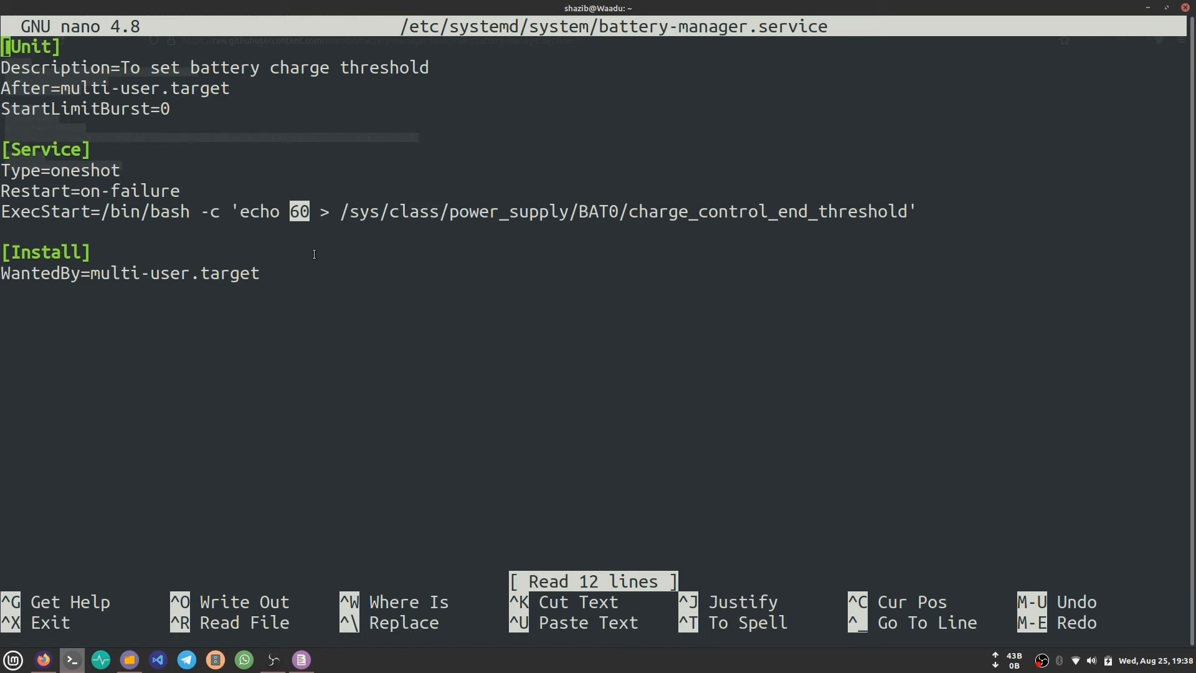
# - Save the pasted battery-manager.service contents in nano
pyautogui.press('ctrl+o')
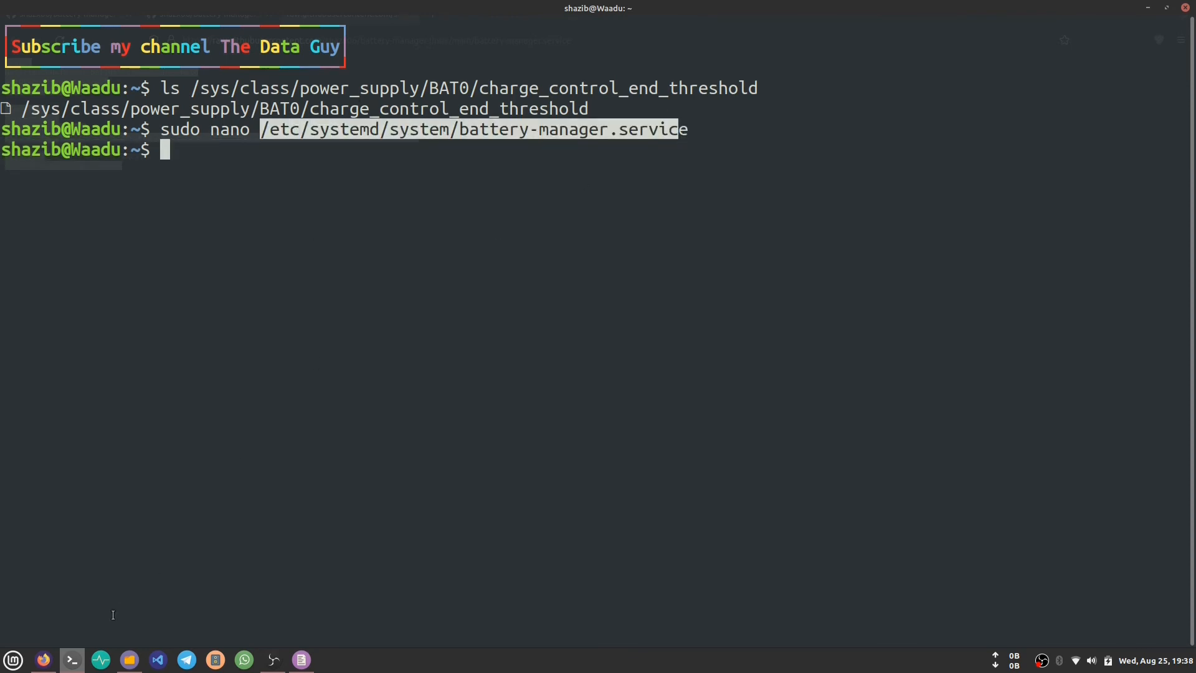
# - Copy 'sudo systemctl enable battery-manager.service' from the README and run it in Terminal
pyautogui.click(209, 14)
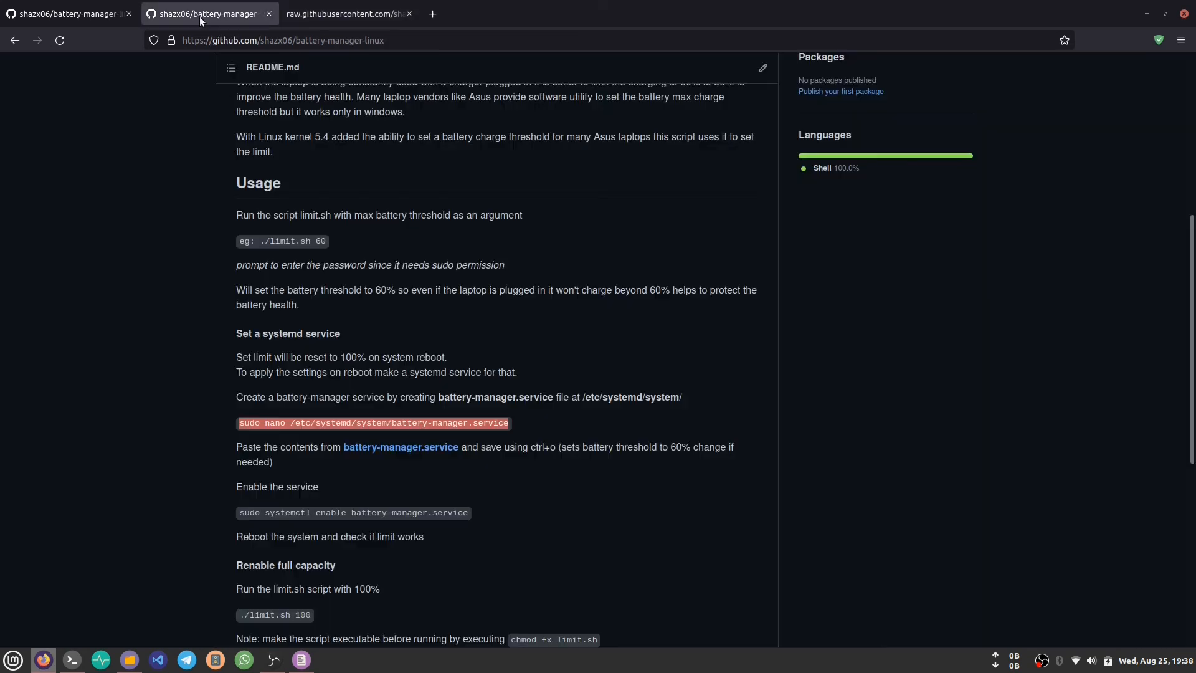
pyautogui.scroll(-3)
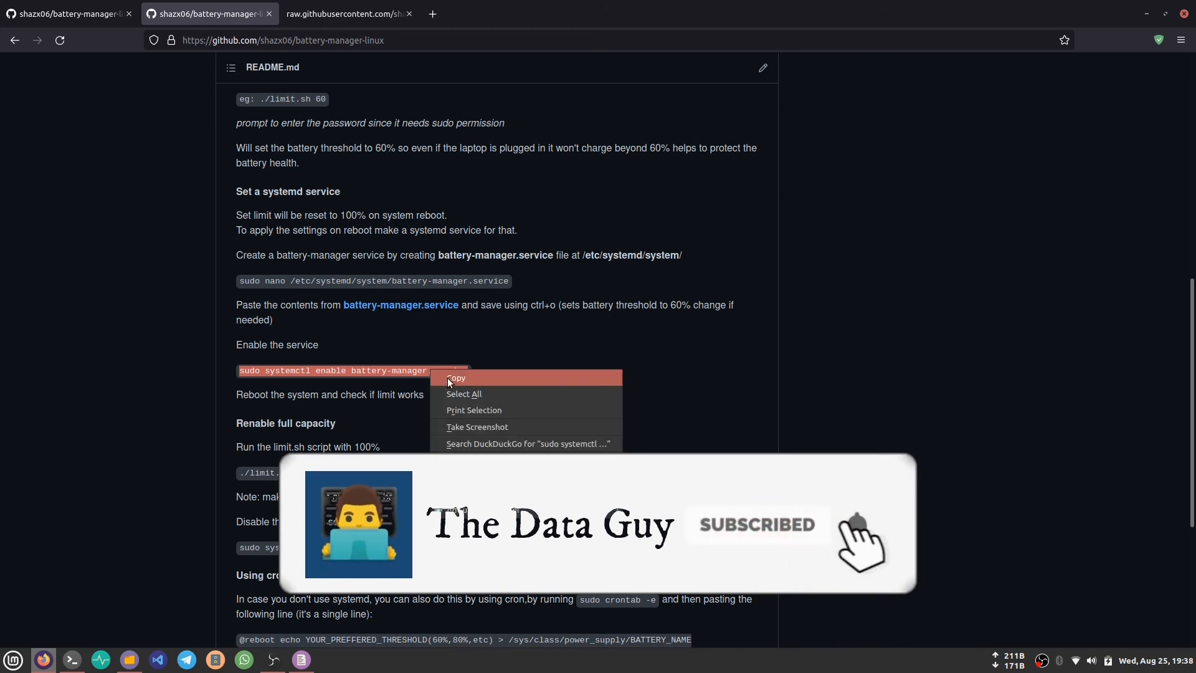
pyautogui.click(456, 378)
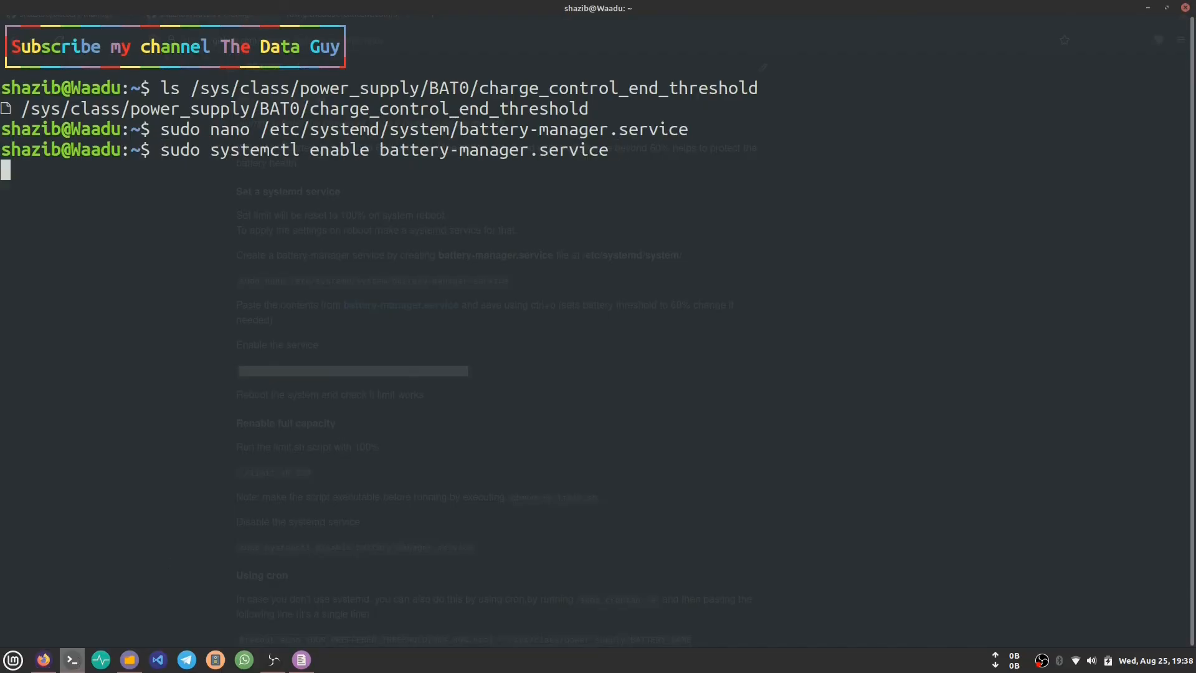
pyautogui.press('Return')
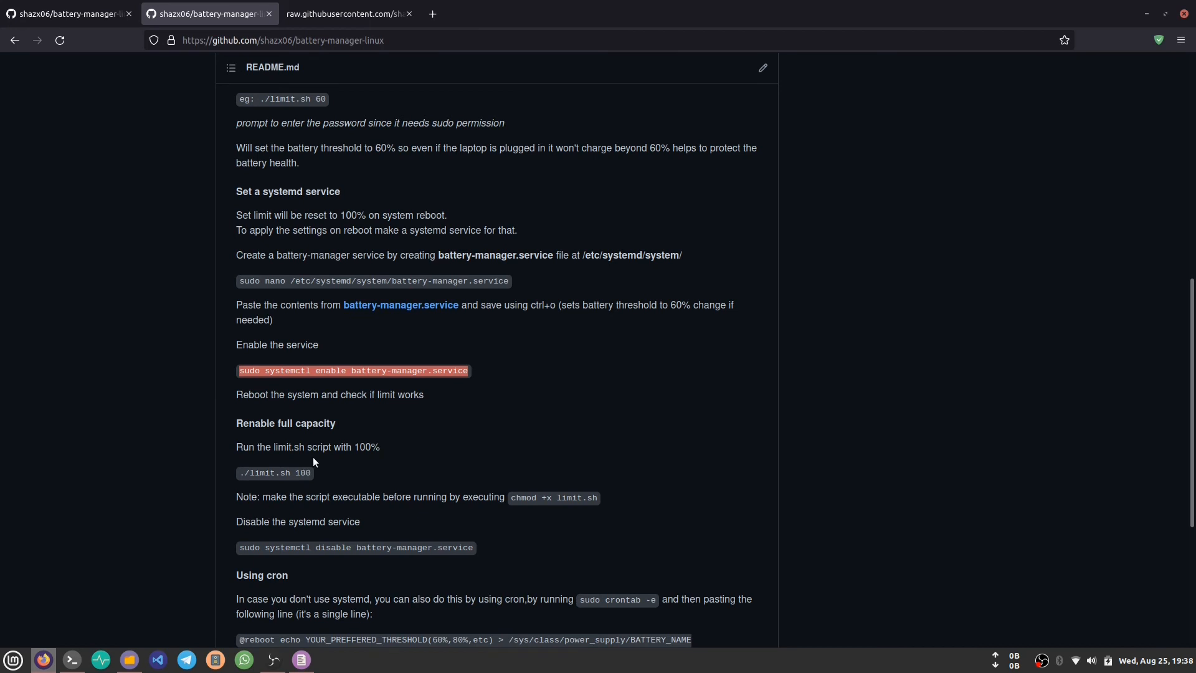
pyautogui.moveTo(320, 412)
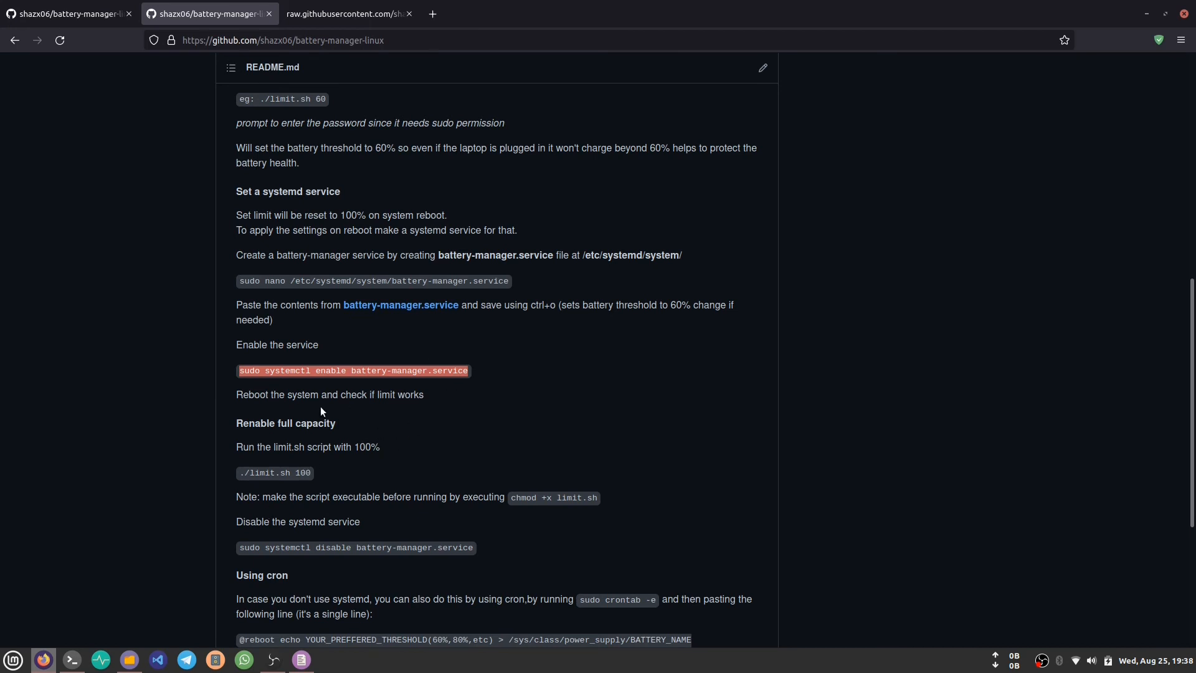
# - Copy 'sudo crontab -e' from the README's Using cron section and bring up Terminal
pyautogui.scroll(-3)
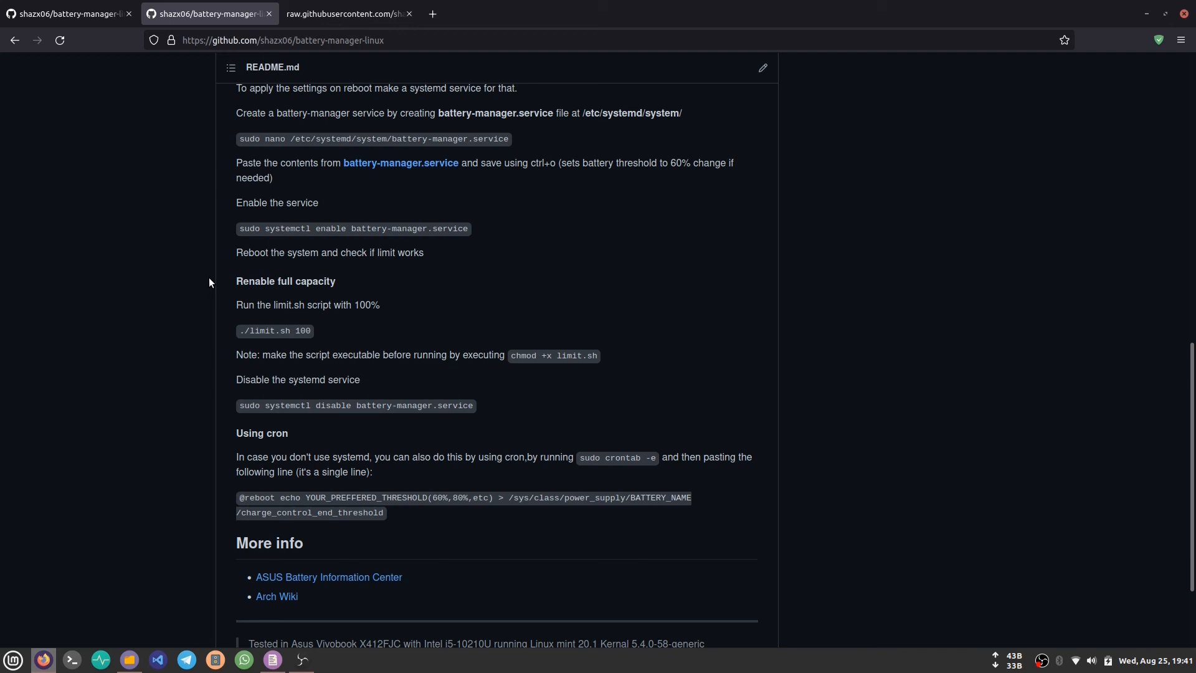
pyautogui.scroll(-3)
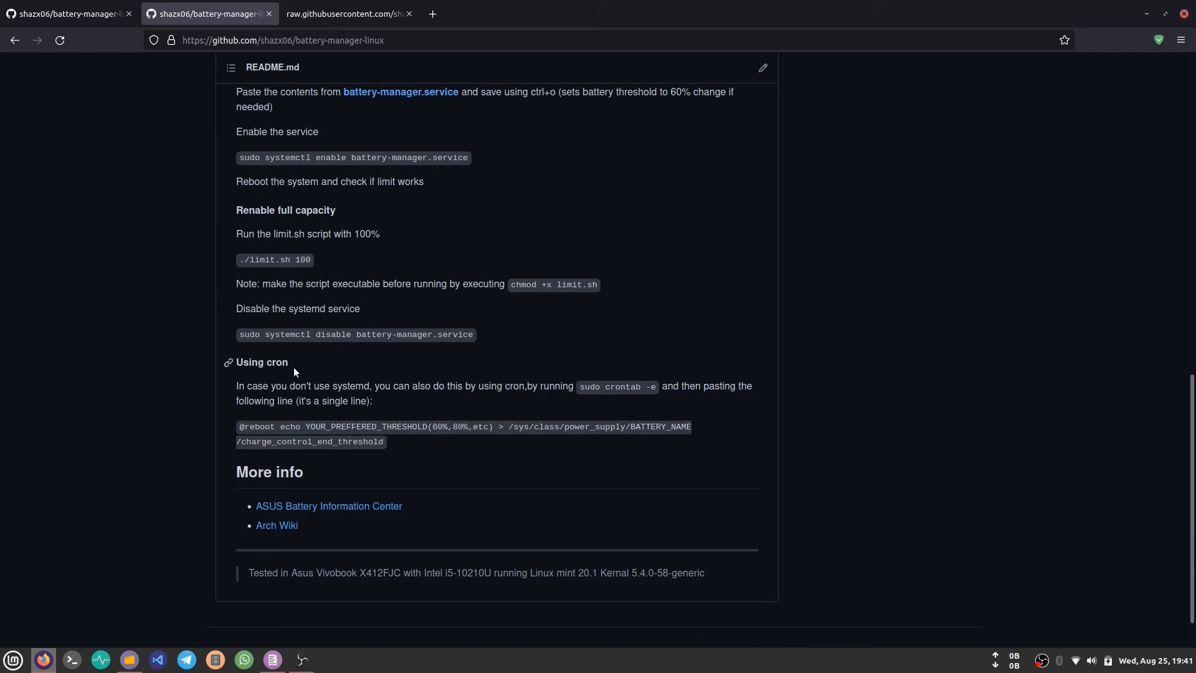
pyautogui.doubleClick(616, 386)
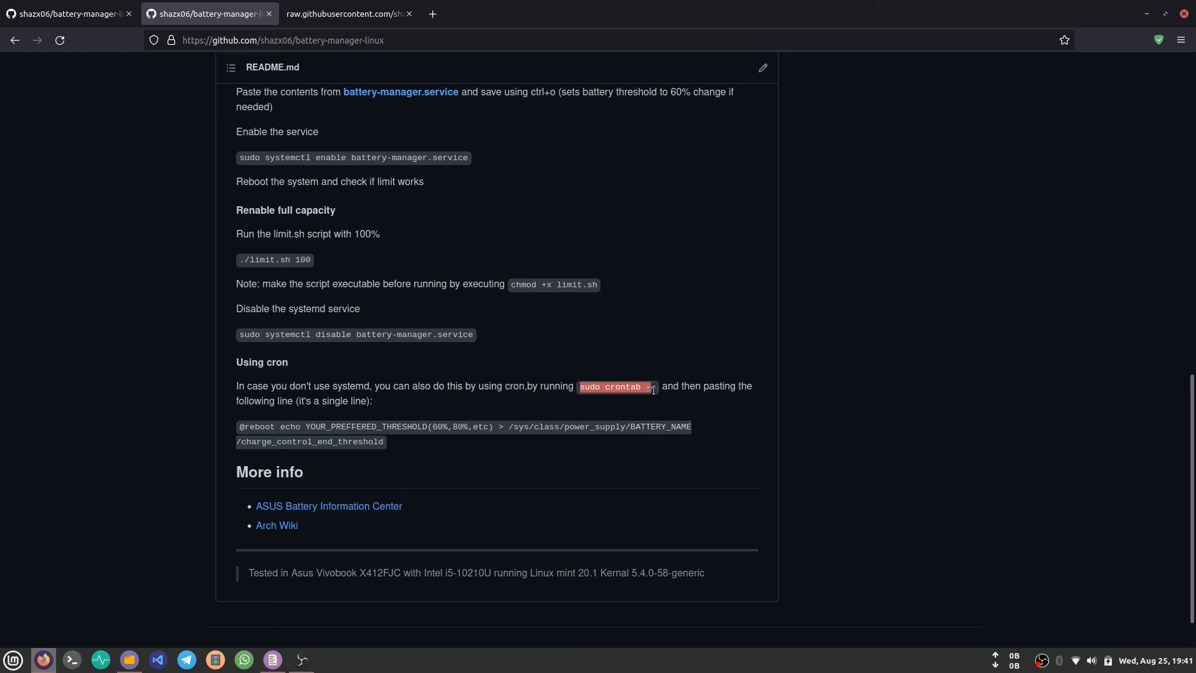
pyautogui.rightClick(618, 390)
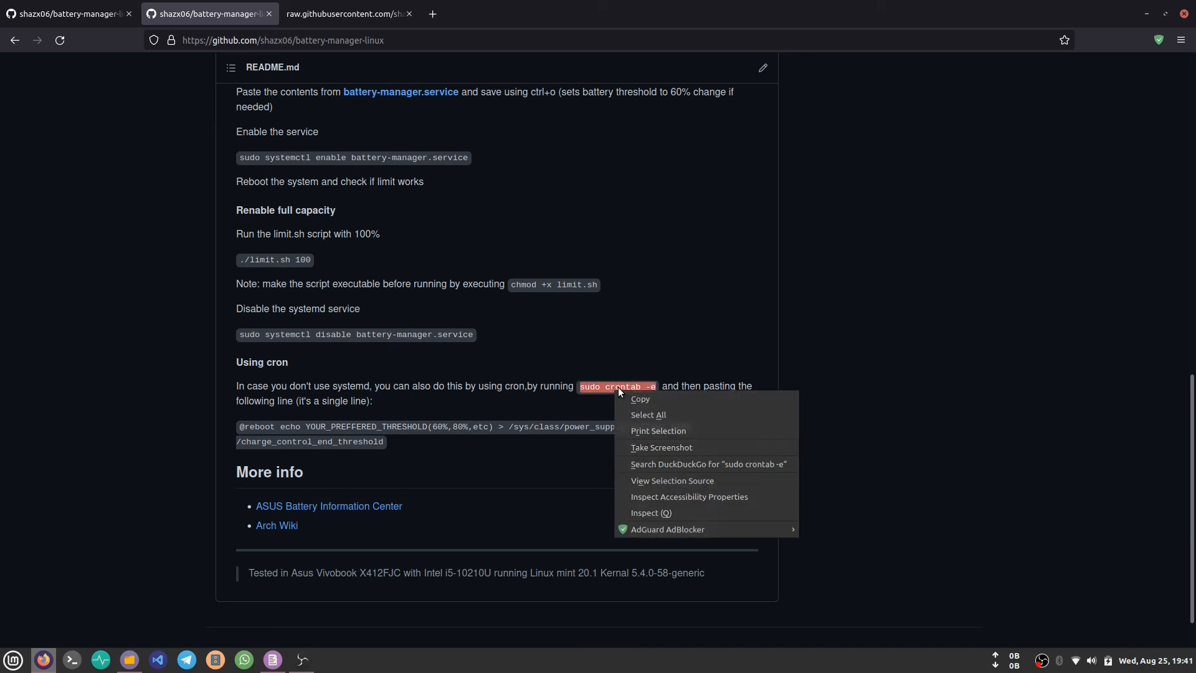
pyautogui.click(147, 587)
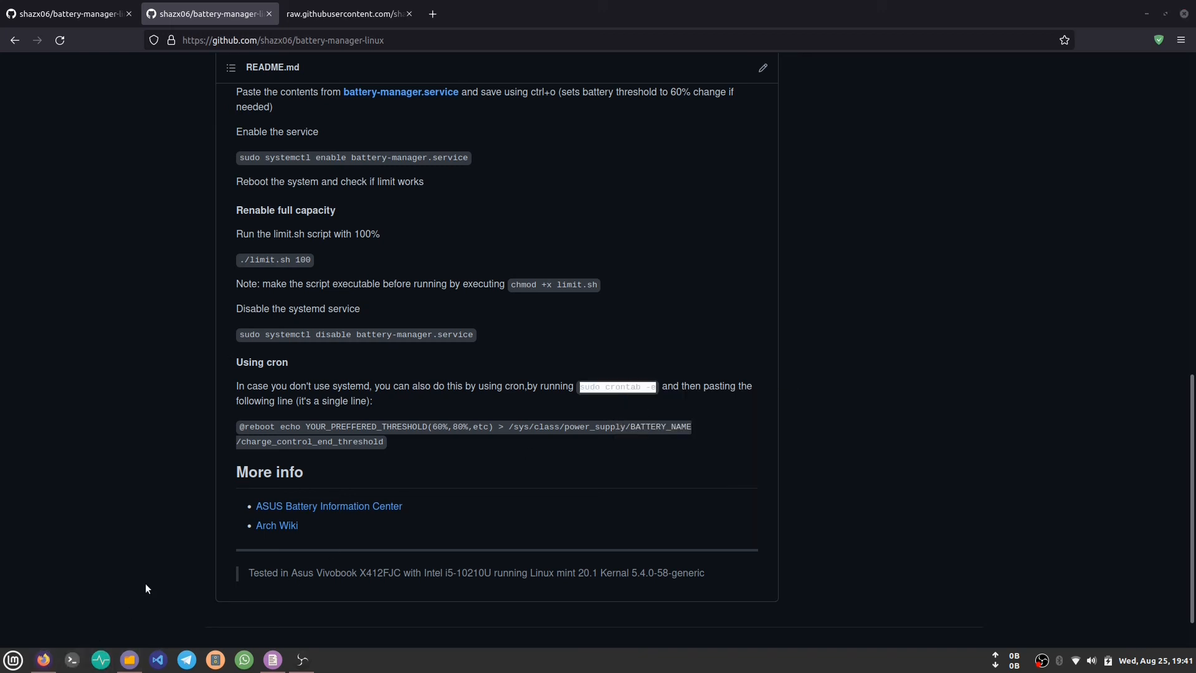
pyautogui.click(71, 659)
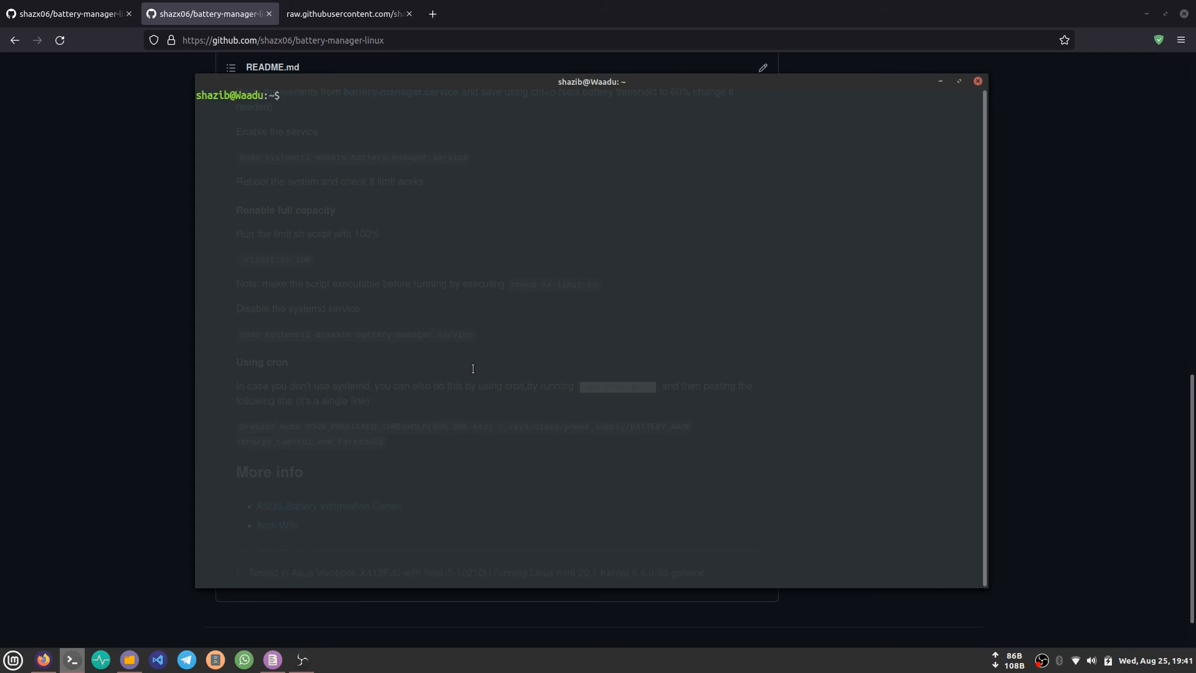
pyautogui.write('sudo crontab -e')
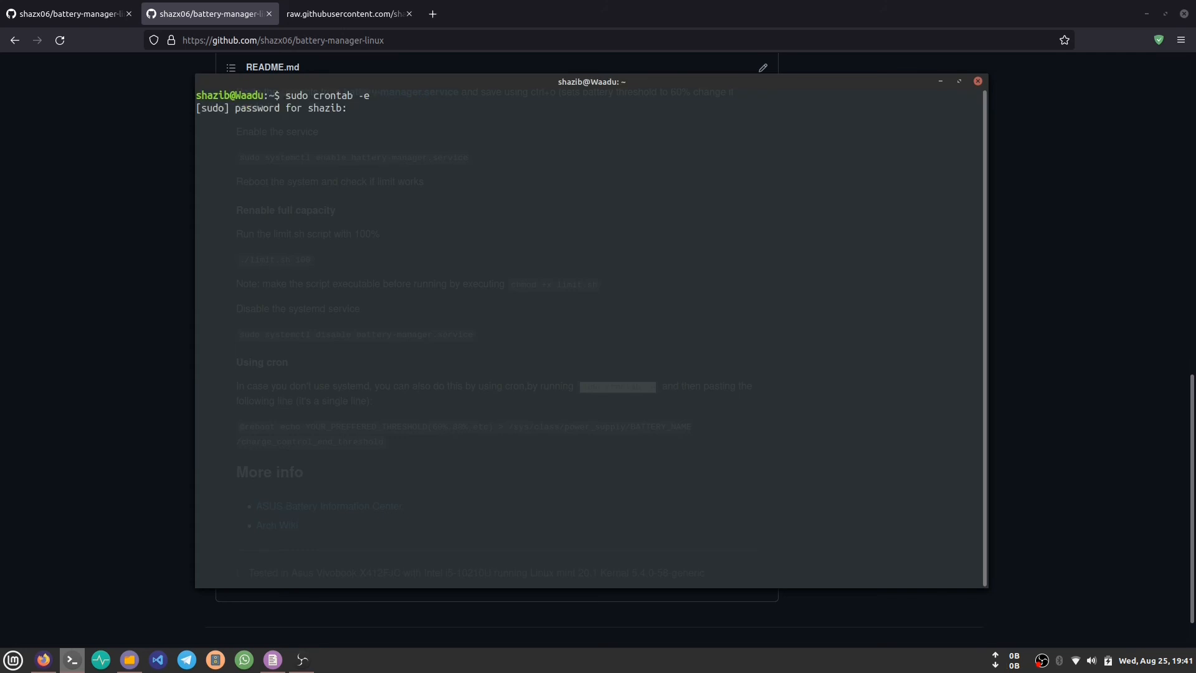
pyautogui.press('Return')
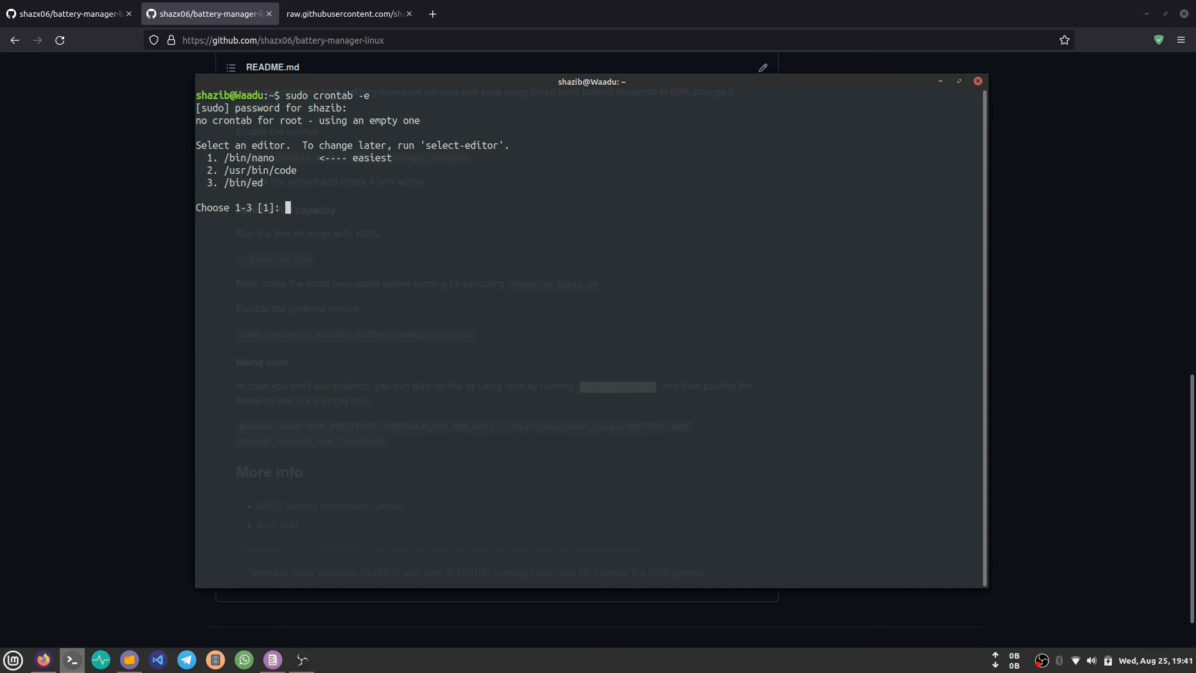
pyautogui.press('Return')
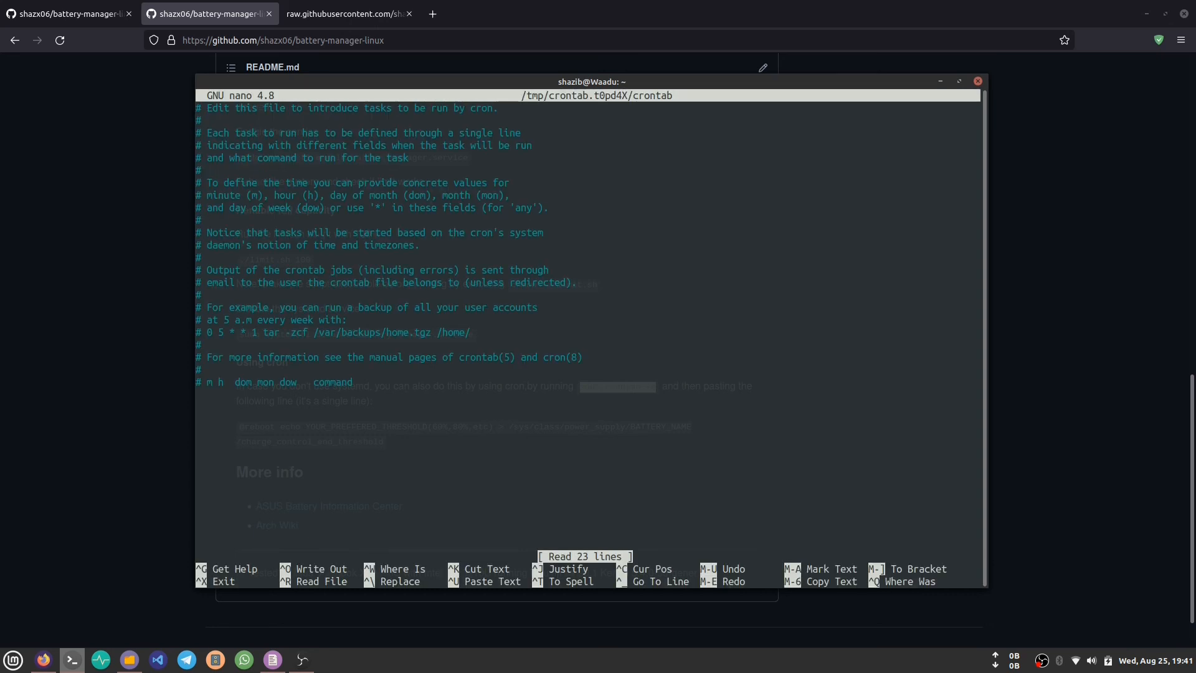
pyautogui.click(958, 81)
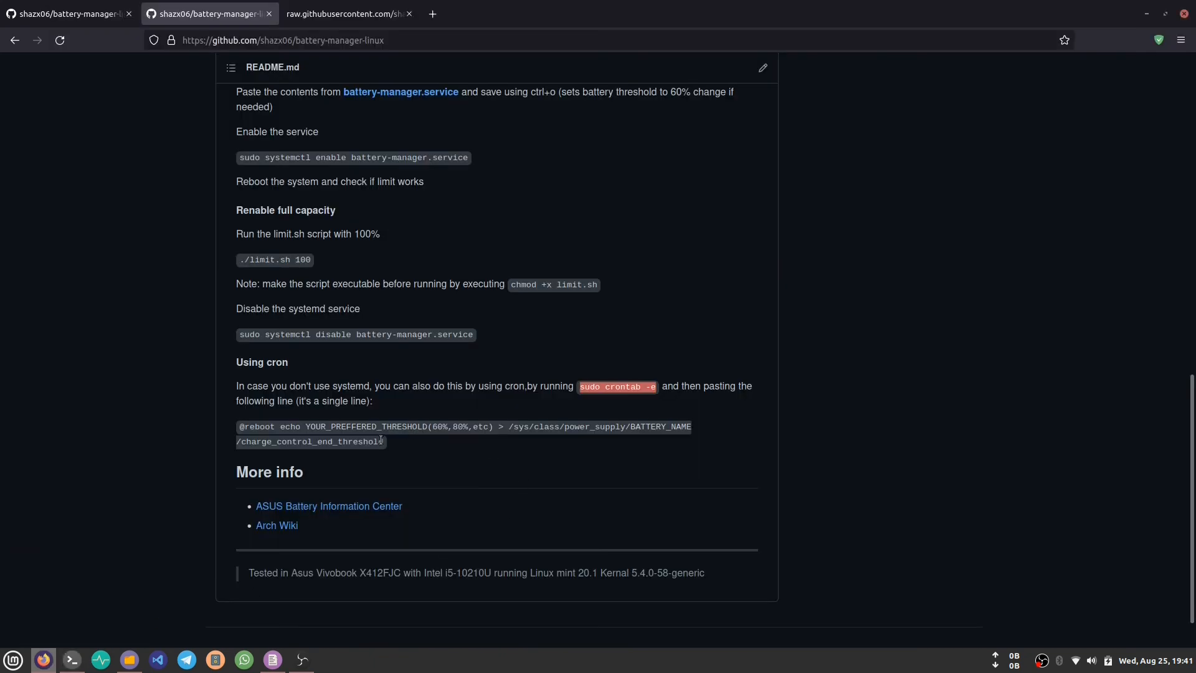
pyautogui.rightClick(381, 441)
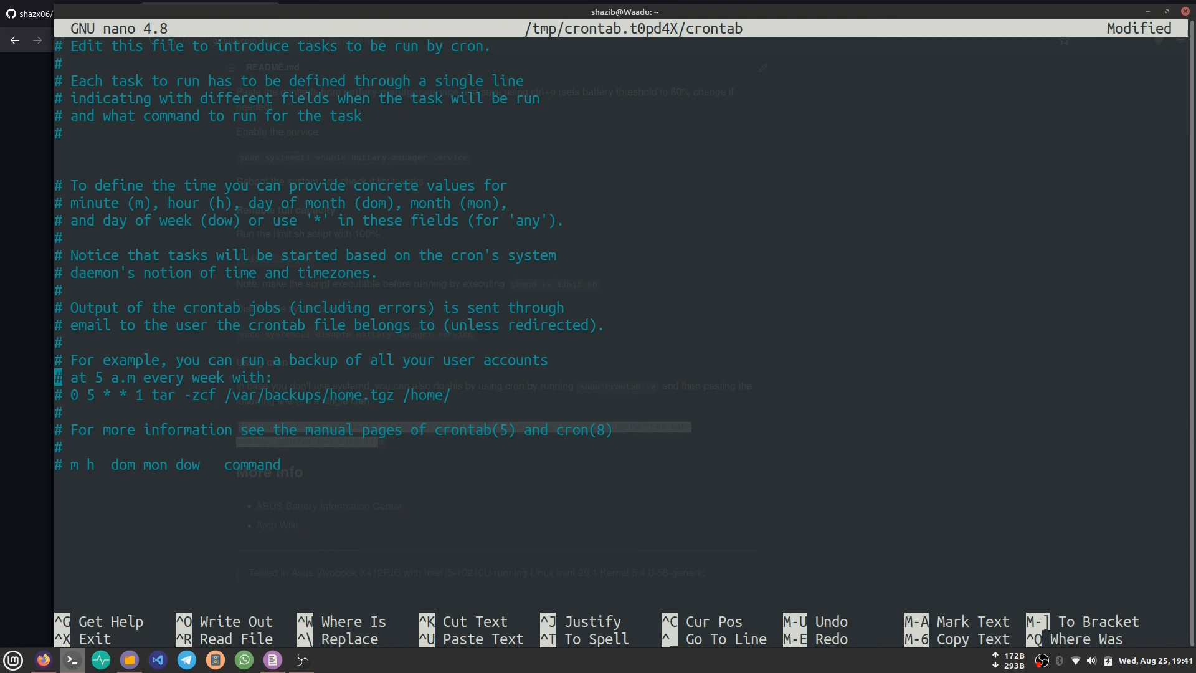
pyautogui.write('@reboot echo YOUR_PREFFERED_THRESHOLD(60%,80%,etc) > /sys/class/power_supply/BATTERY_NAME/charge_control_end_threshol')
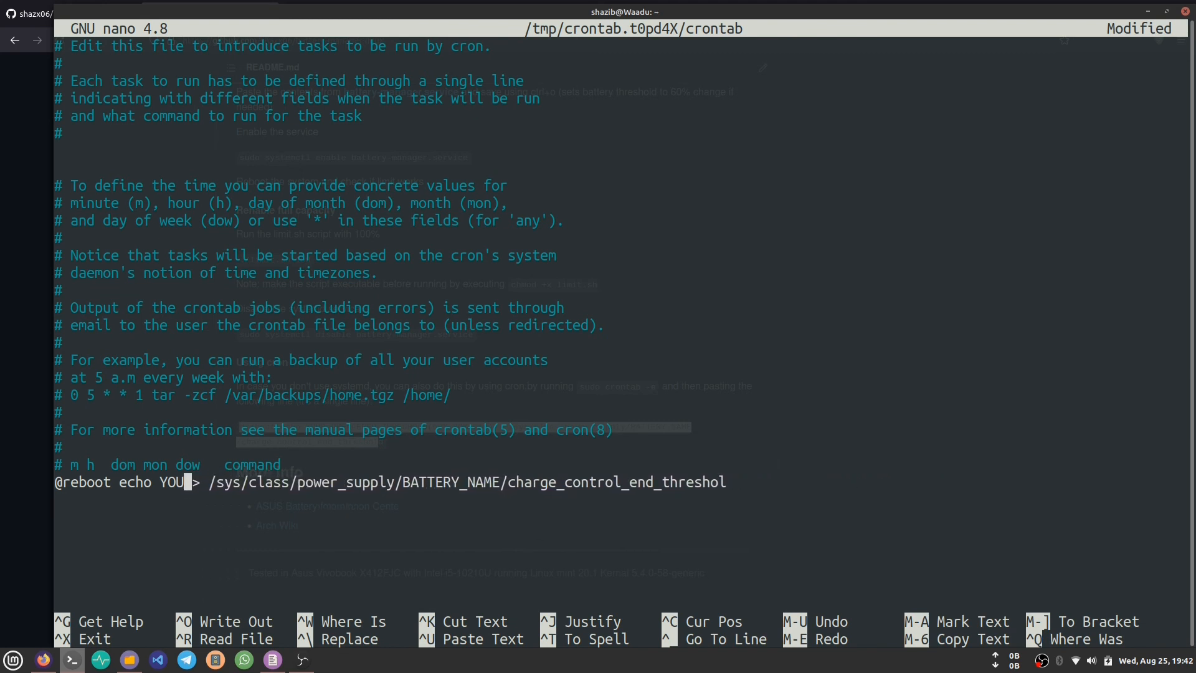
pyautogui.press('BackSpace')
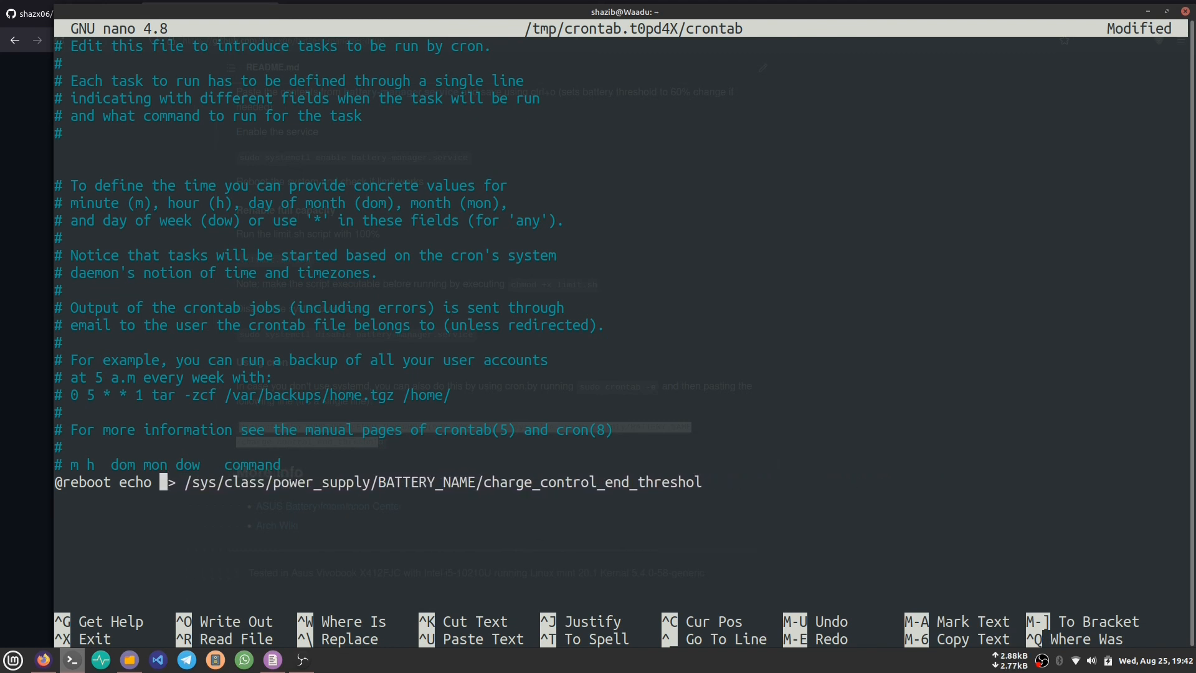
pyautogui.write('60')
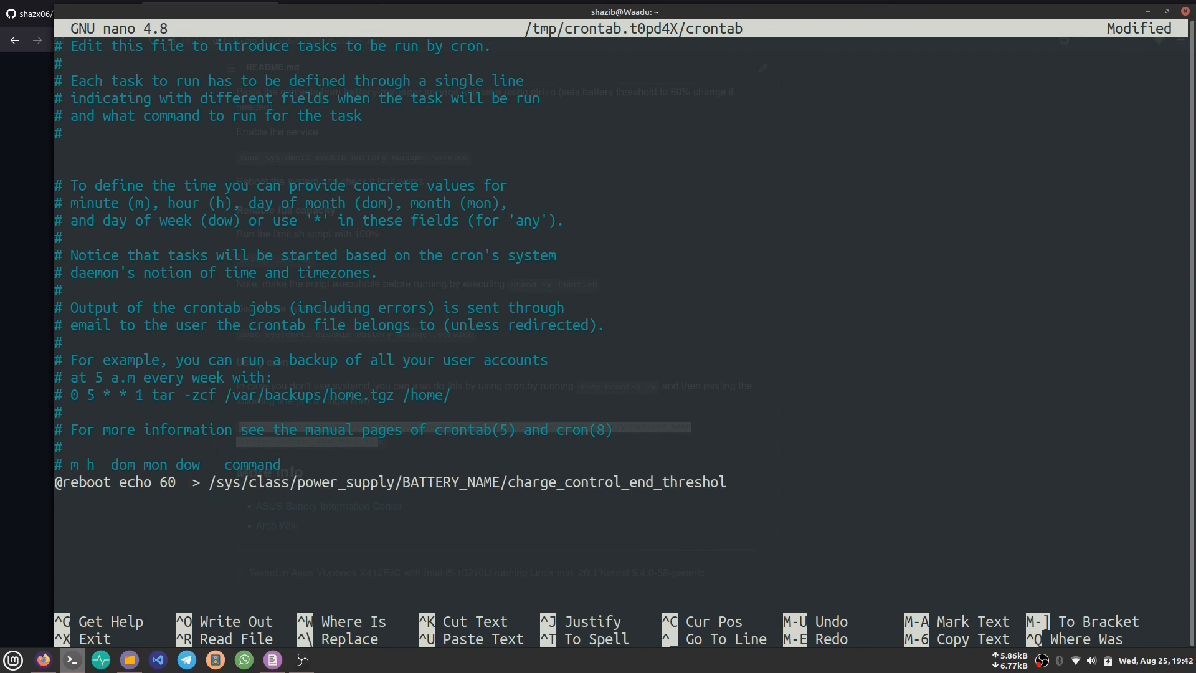
pyautogui.press('ctrl+o')
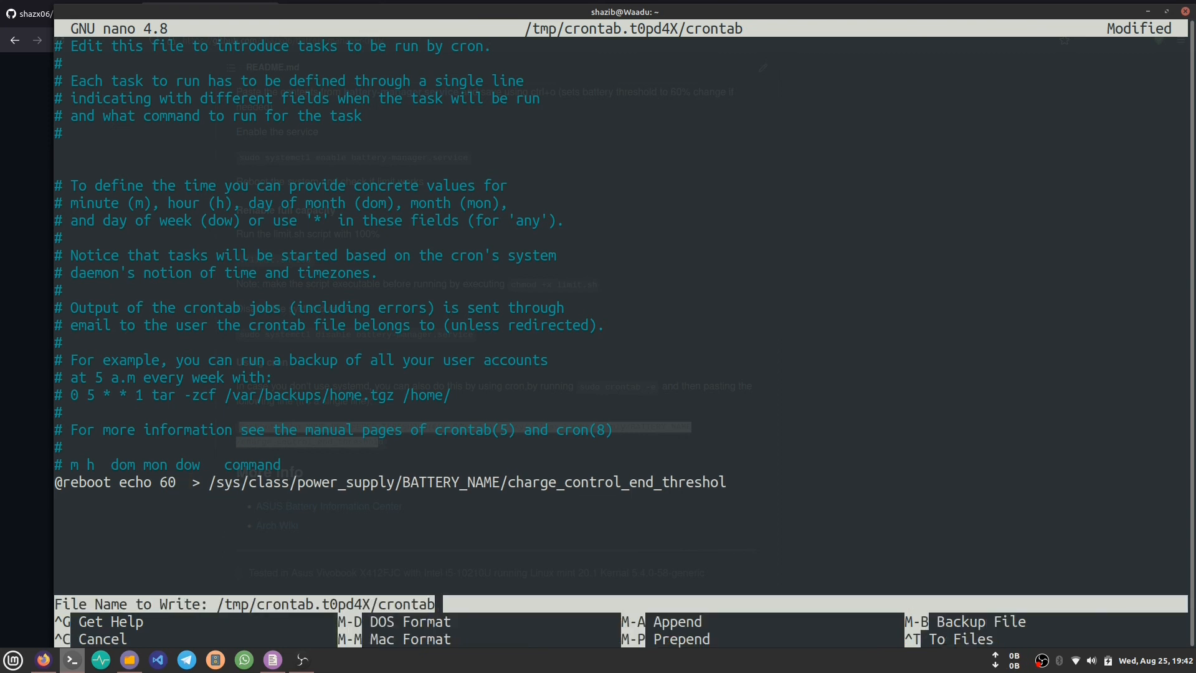